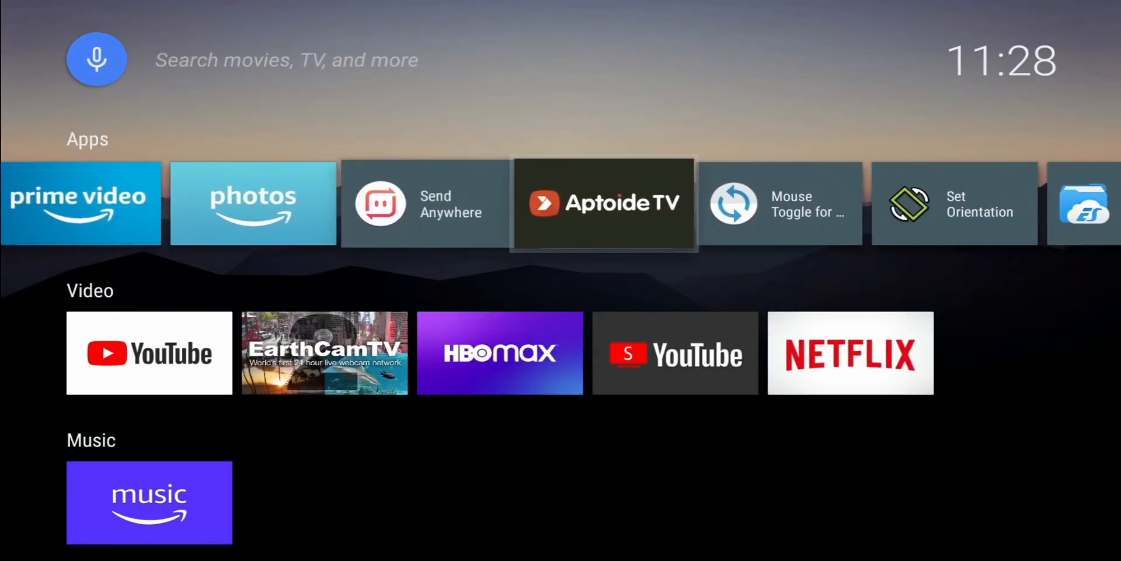
# - Browse YouTube and open the Triple M channel page
pyautogui.hscroll(3)
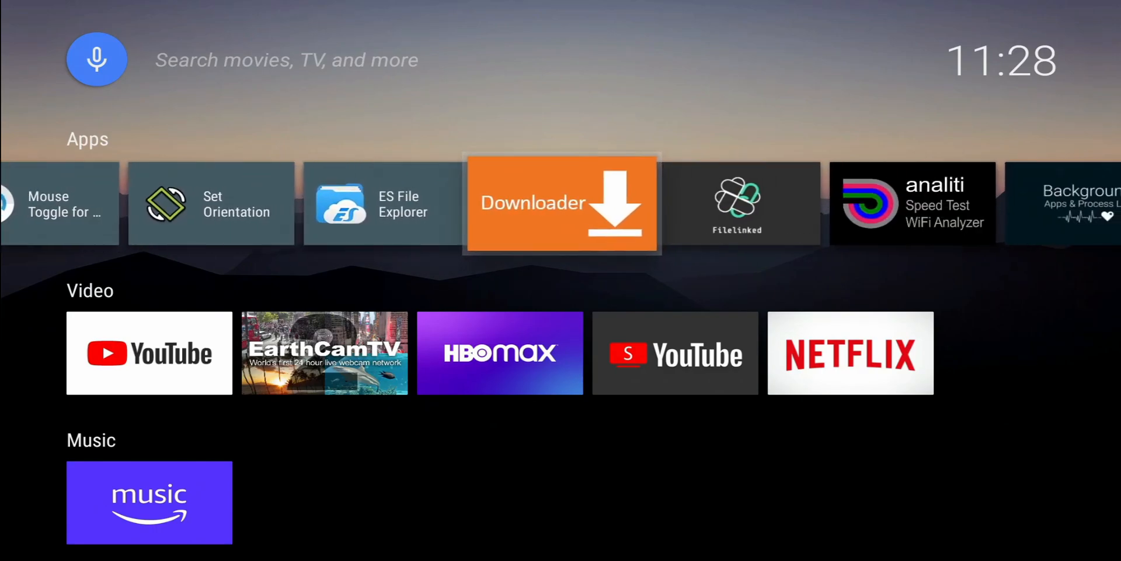
pyautogui.hscroll(3)
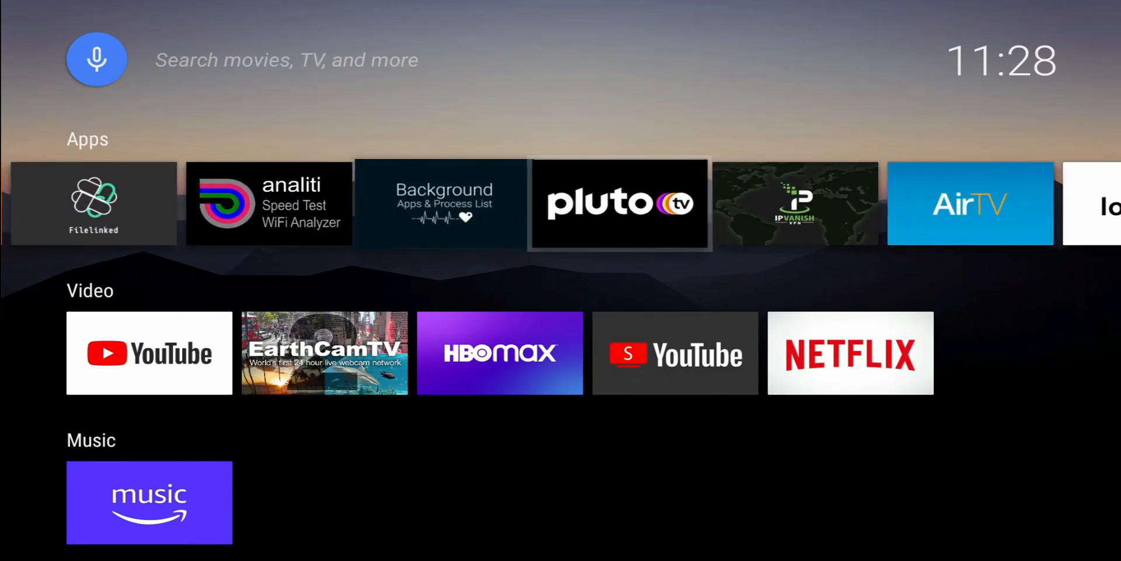
pyautogui.hscroll(3)
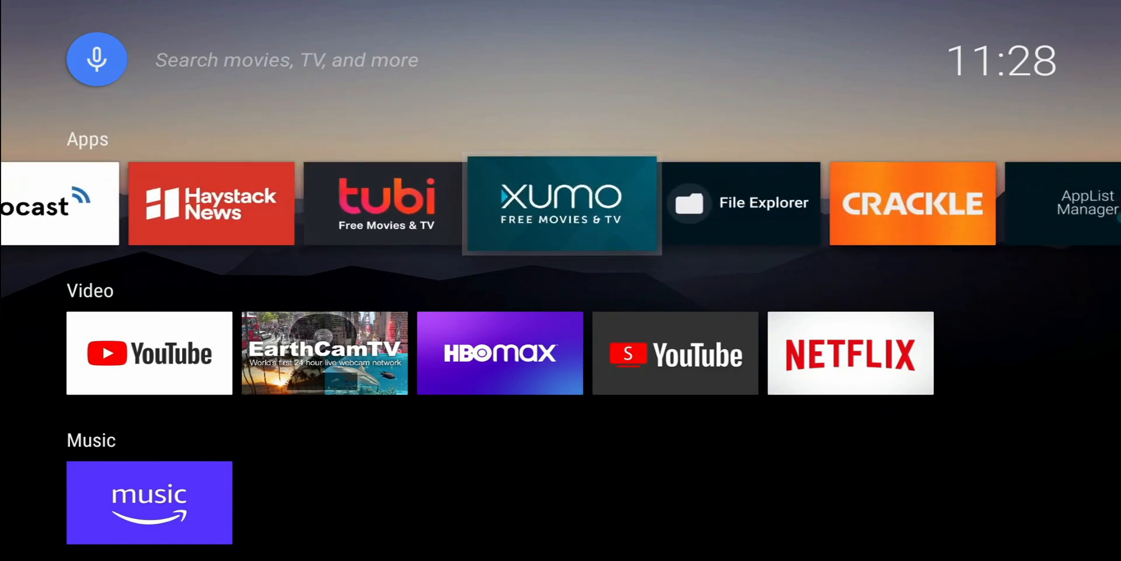
pyautogui.hscroll(3)
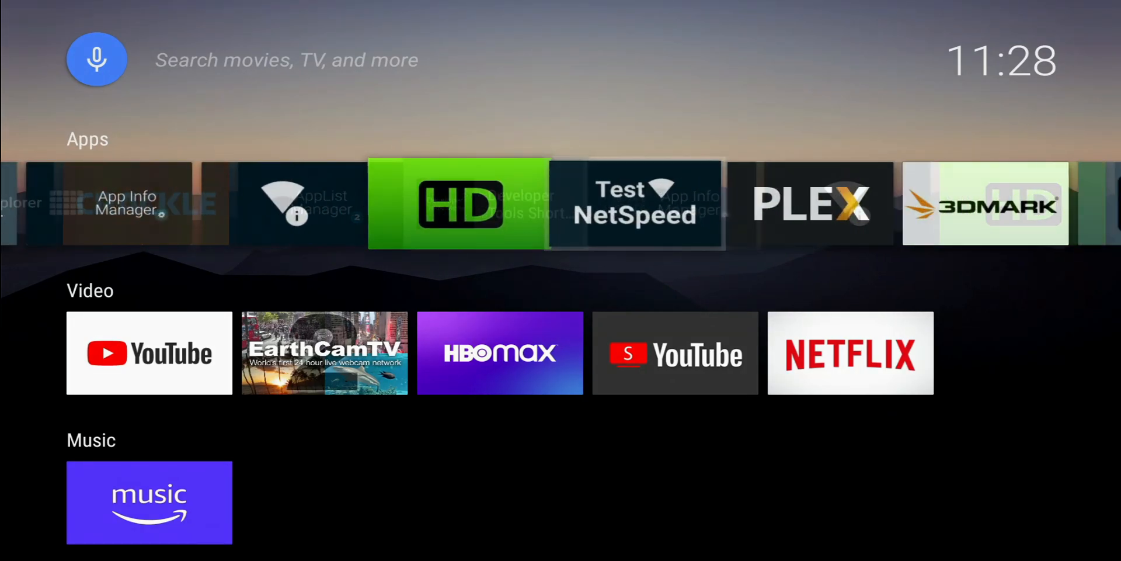
pyautogui.hscroll(-3)
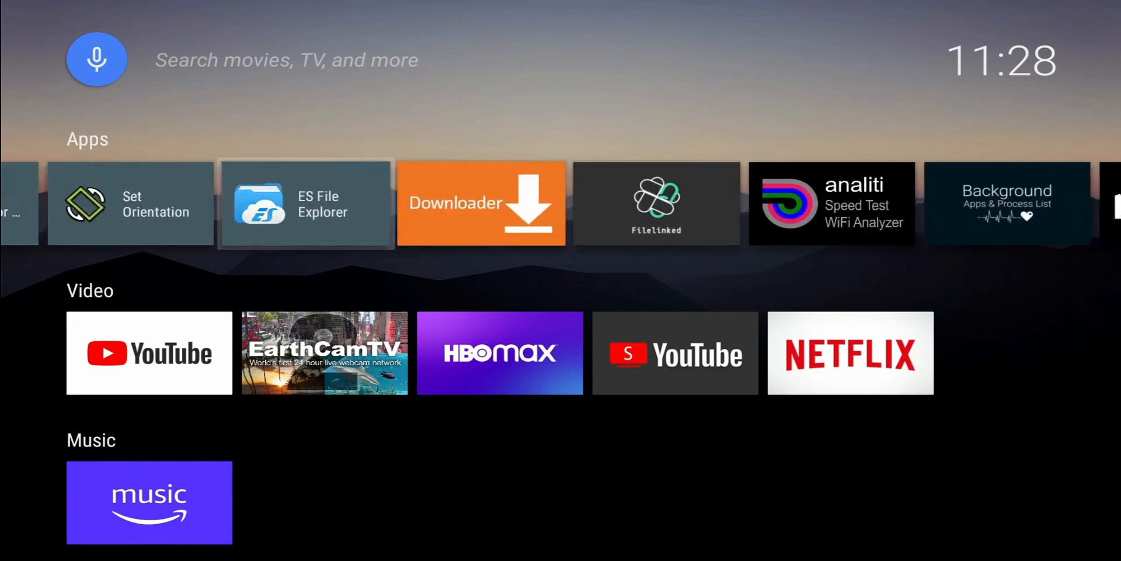
pyautogui.scroll(-3)
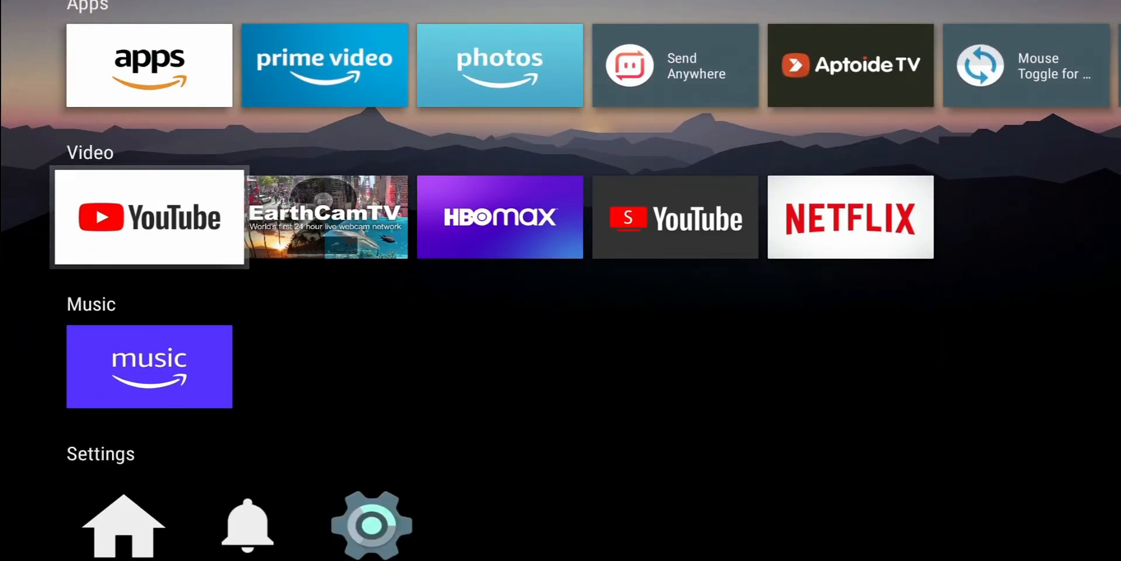
pyautogui.scroll(-3)
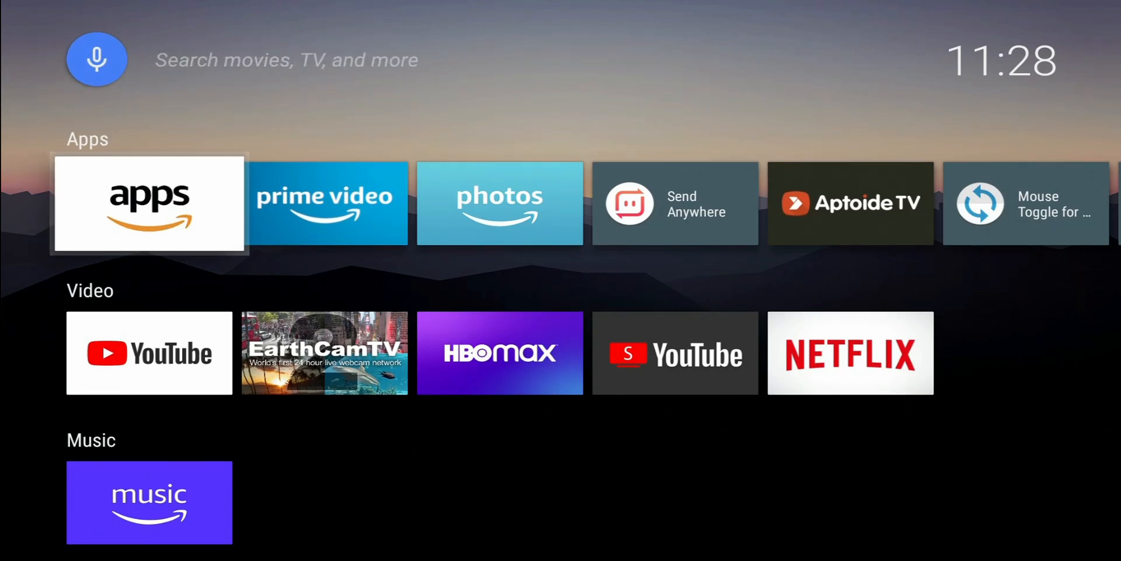
pyautogui.scroll(-3)
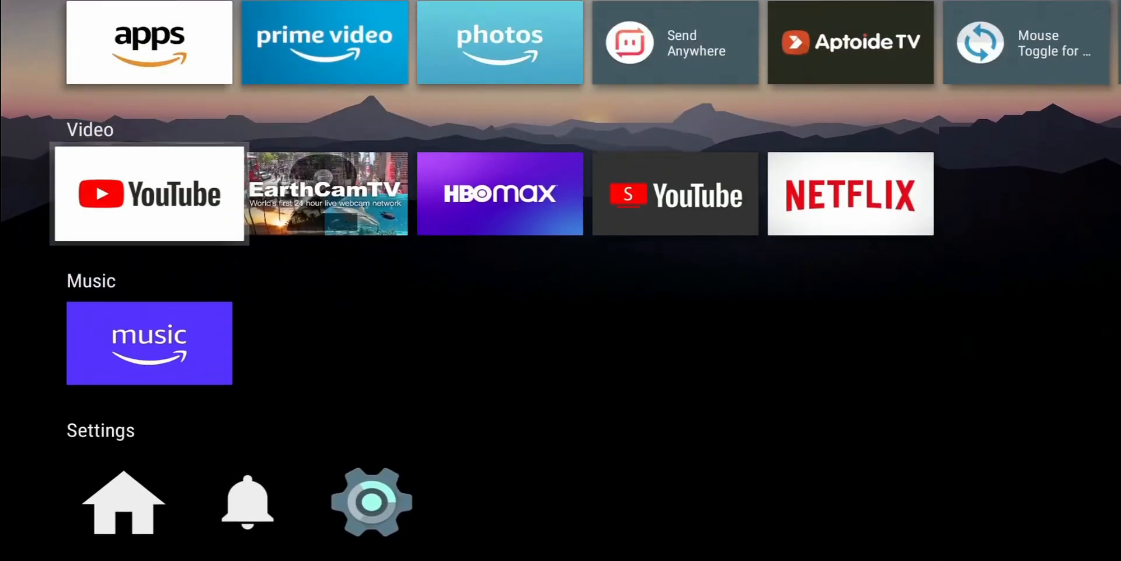
pyautogui.click(149, 193)
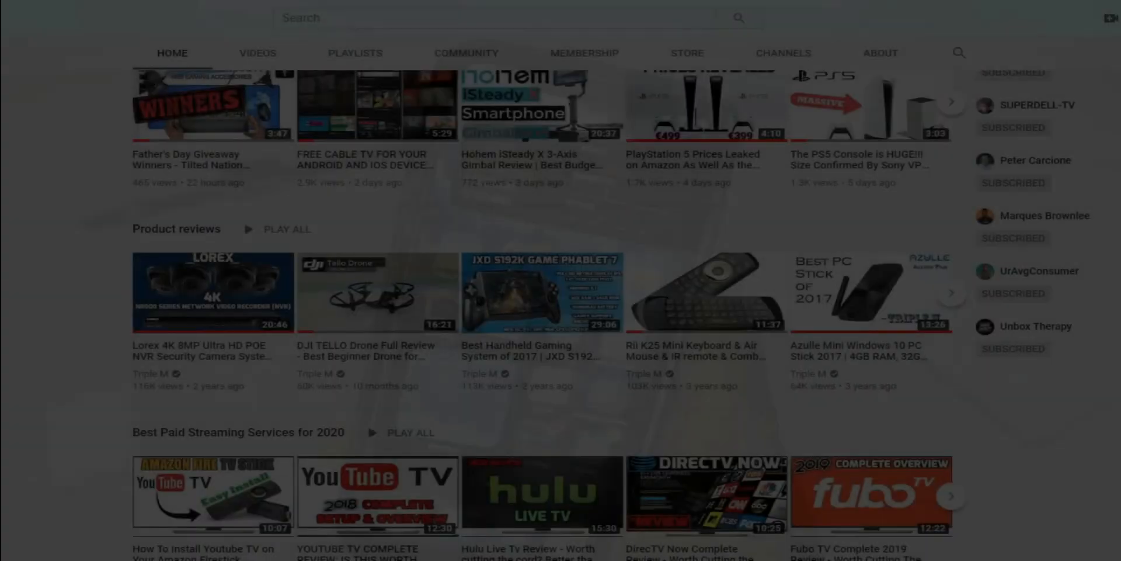
# - Subscribe to Triple M and set the bell to notify for every new video
pyautogui.scroll(-3)
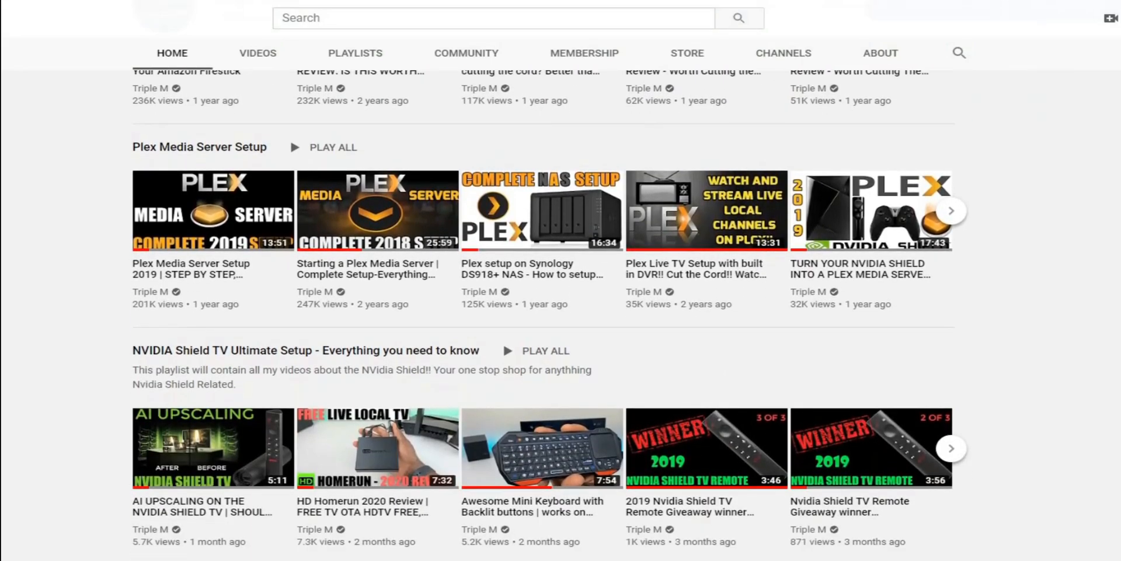
pyautogui.scroll(-3)
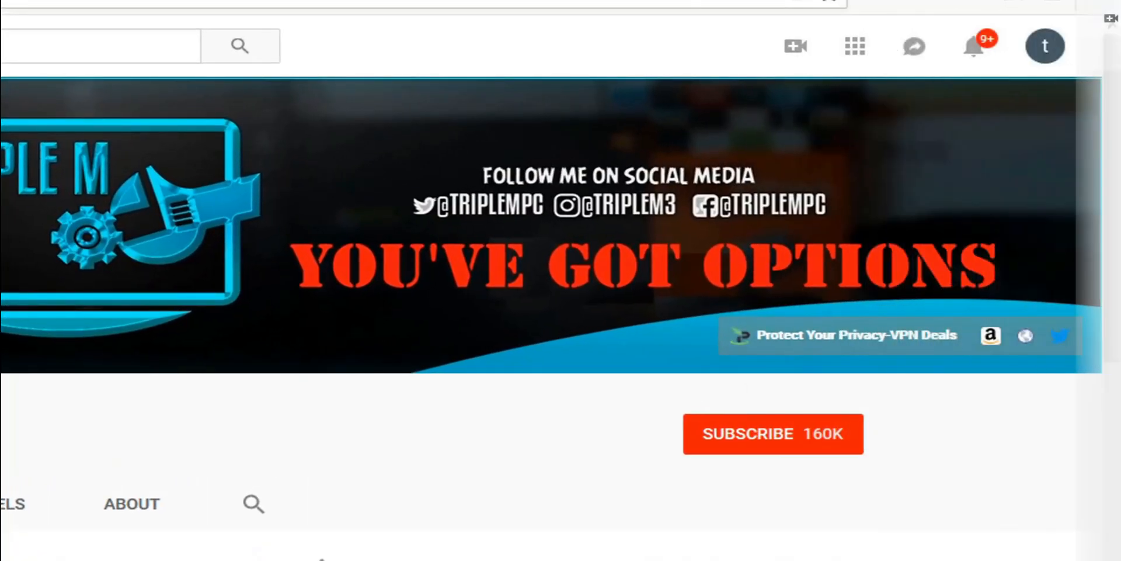
pyautogui.click(774, 434)
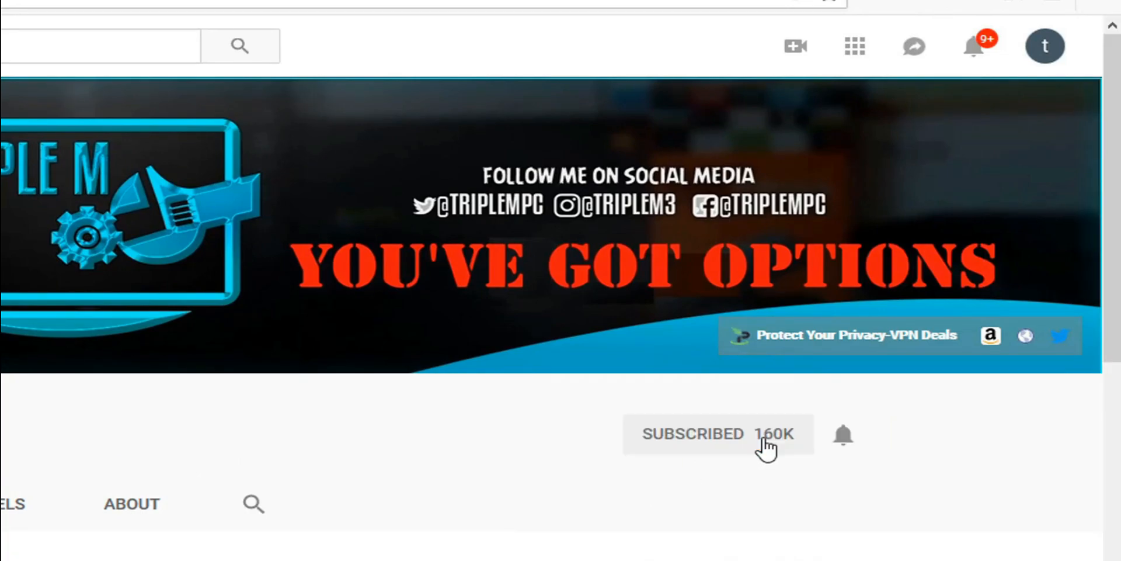
pyautogui.moveTo(844, 434)
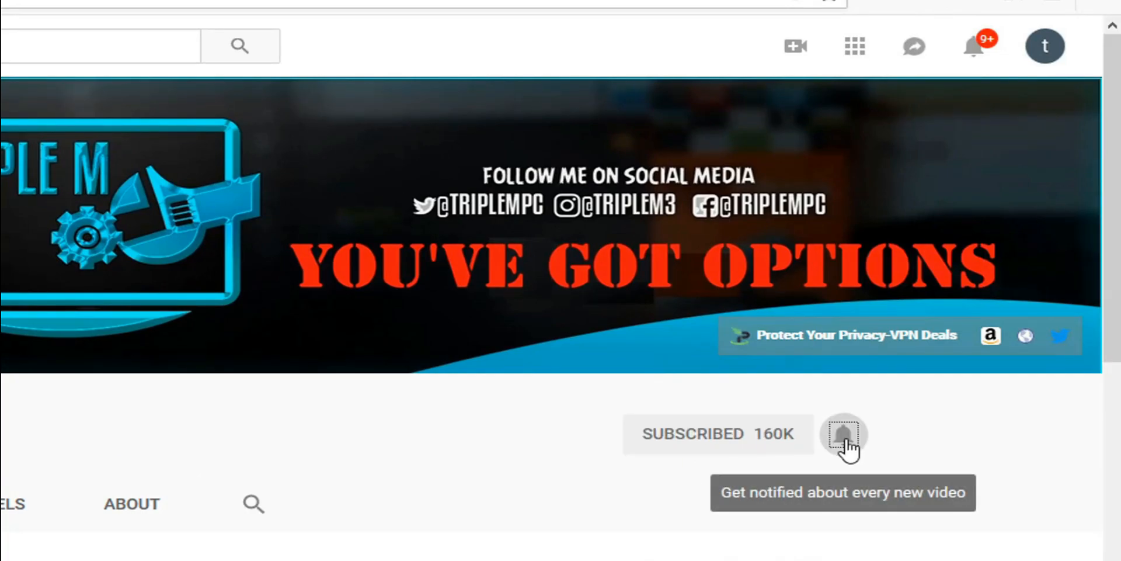
pyautogui.click(844, 434)
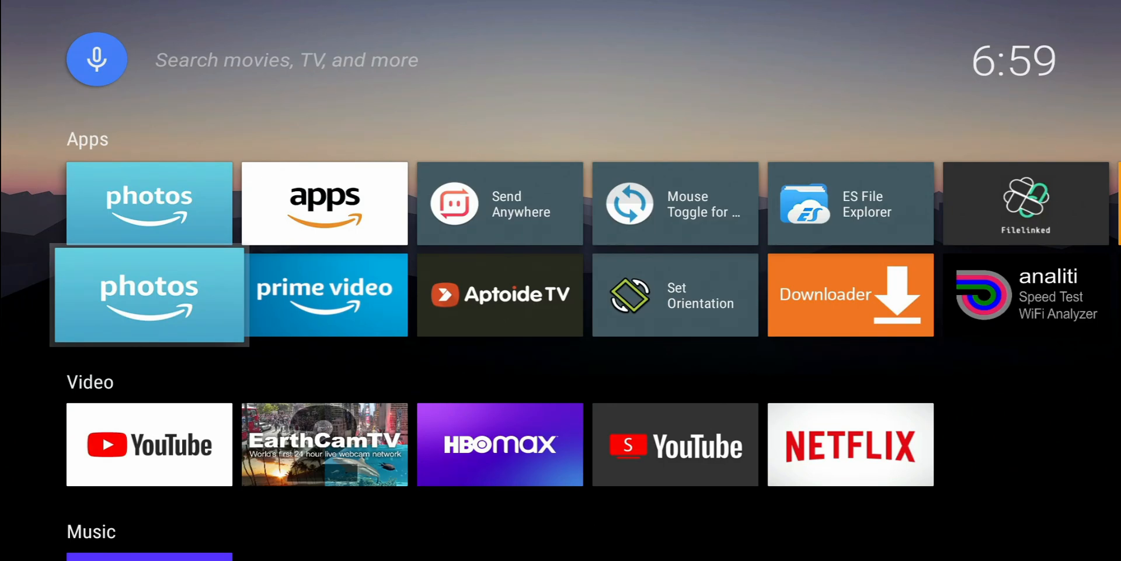
# - Drag the Red Bull TV tile into the gap in the second apps row
pyautogui.scroll(-3)
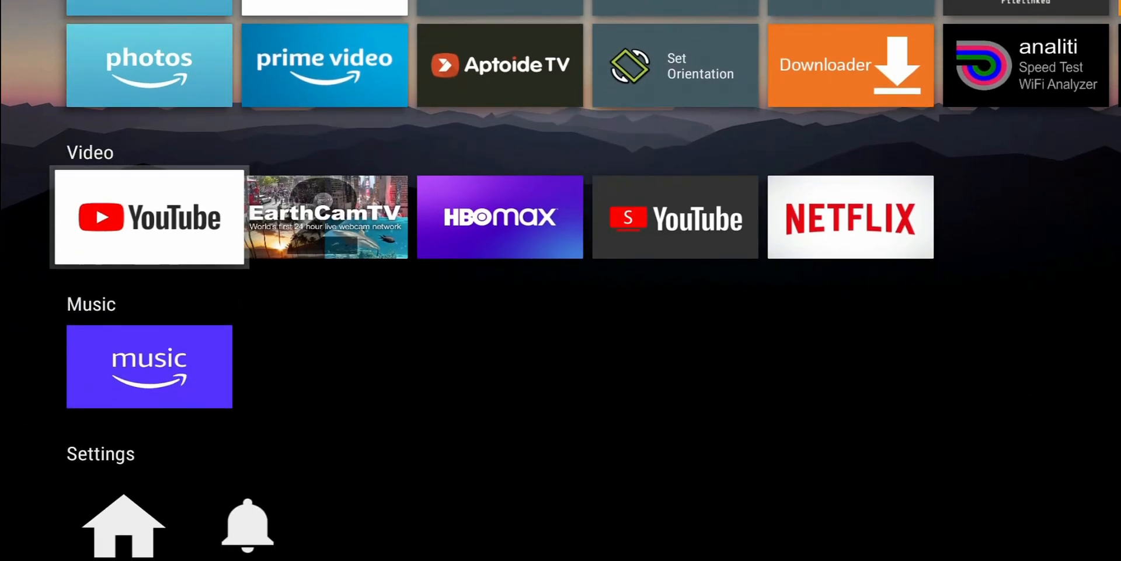
pyautogui.scroll(3)
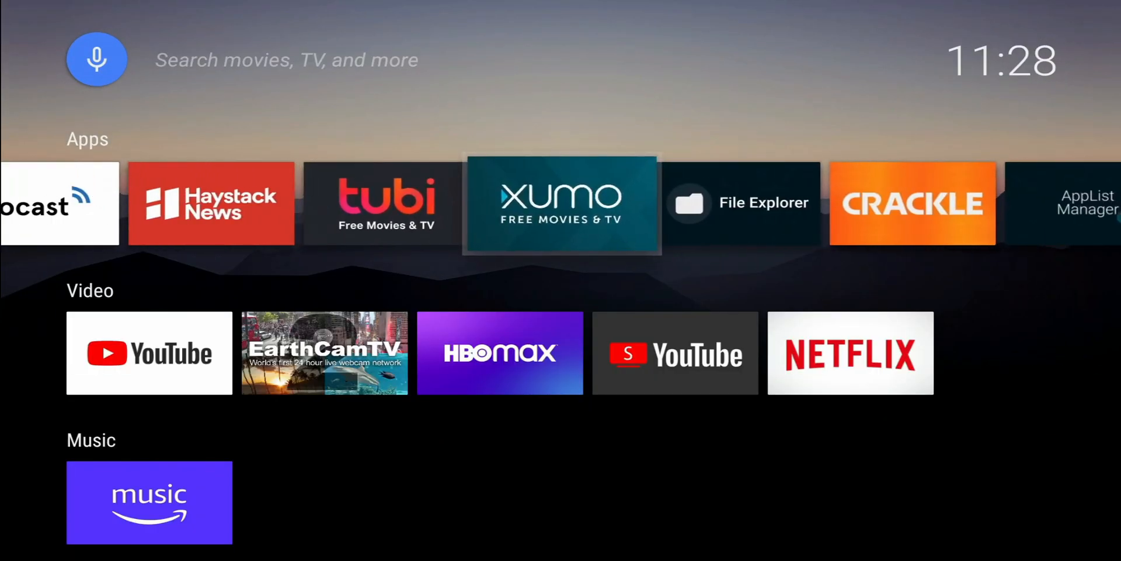
pyautogui.hscroll(3)
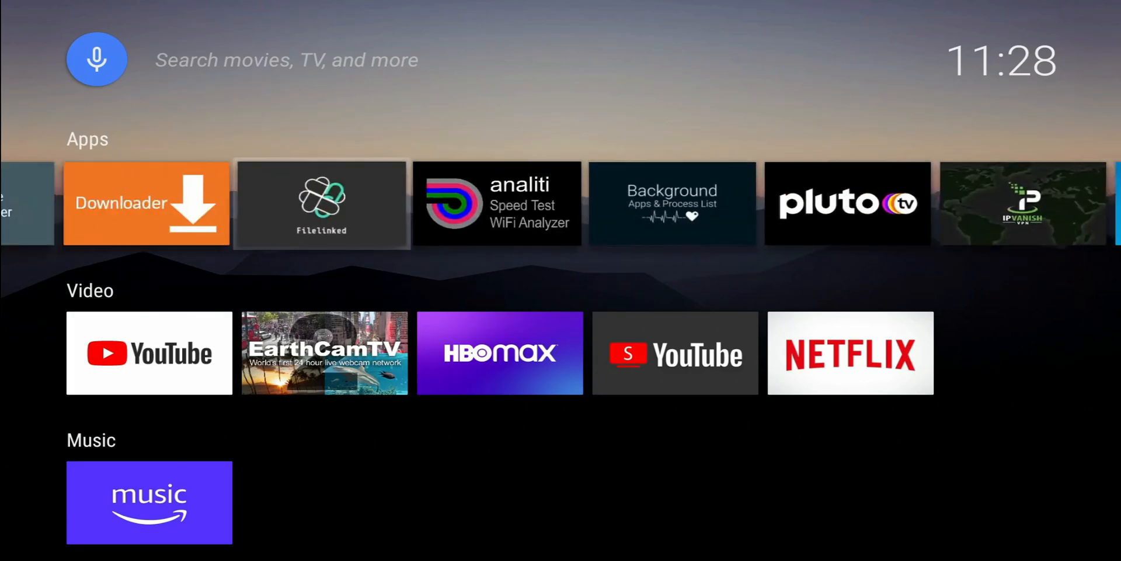
pyautogui.scroll(-3)
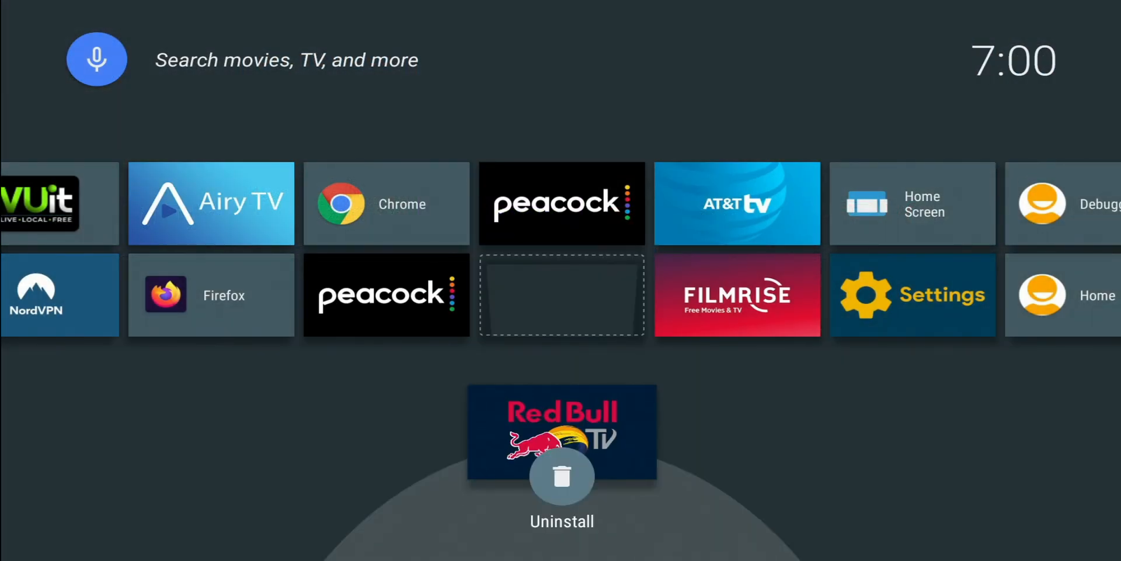
pyautogui.moveTo(561, 433); pyautogui.dragTo(561, 295)
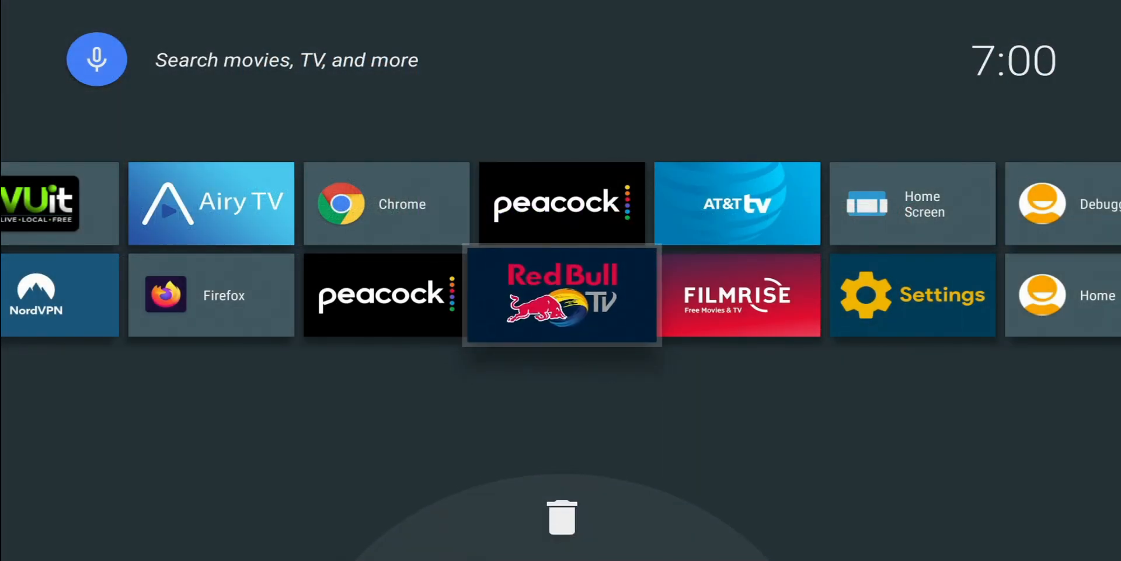
pyautogui.hscroll(-3)
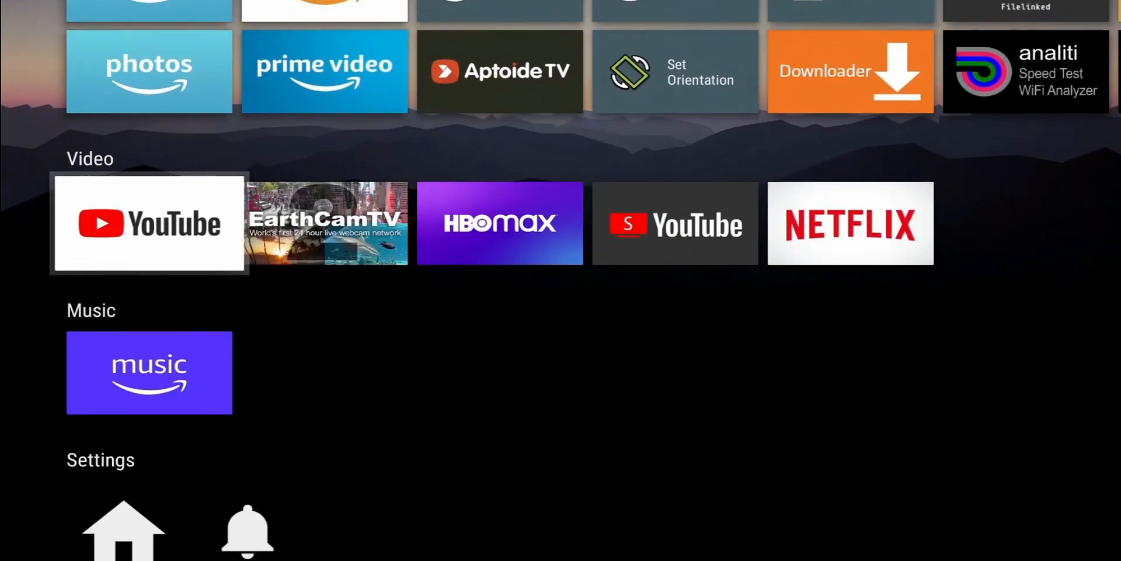
# - Visit Launcher Settings > Apps and Games rows > Customize order and review its options
pyautogui.scroll(-3)
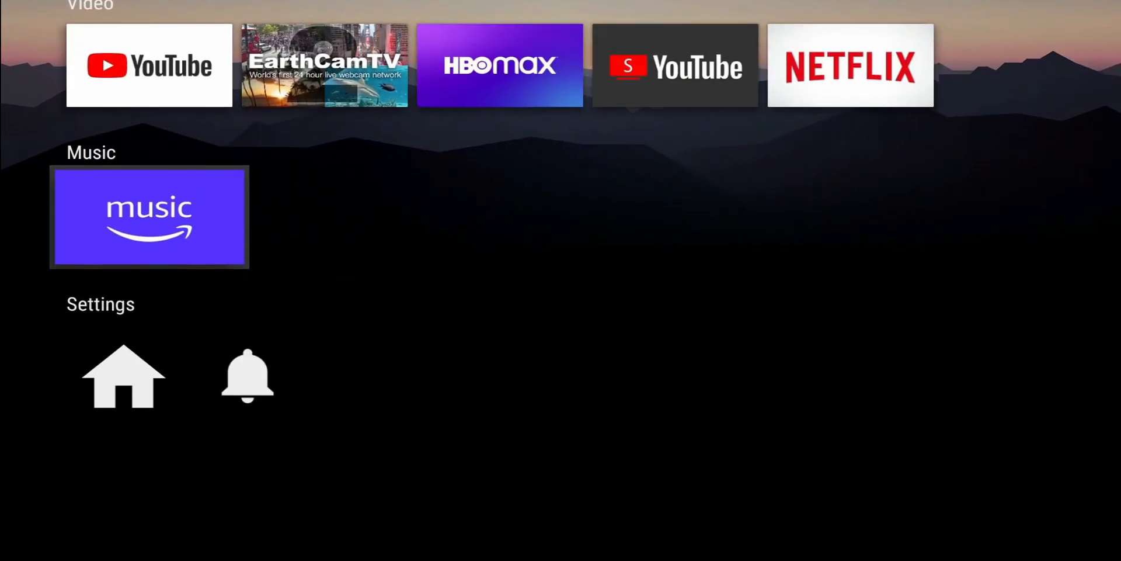
pyautogui.scroll(-3)
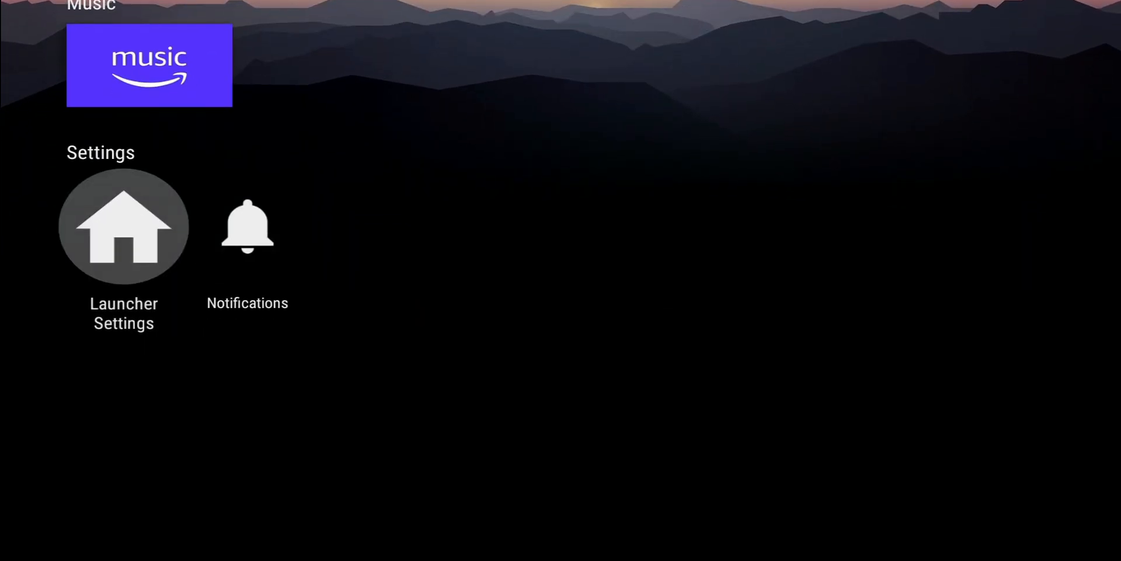
pyautogui.click(123, 225)
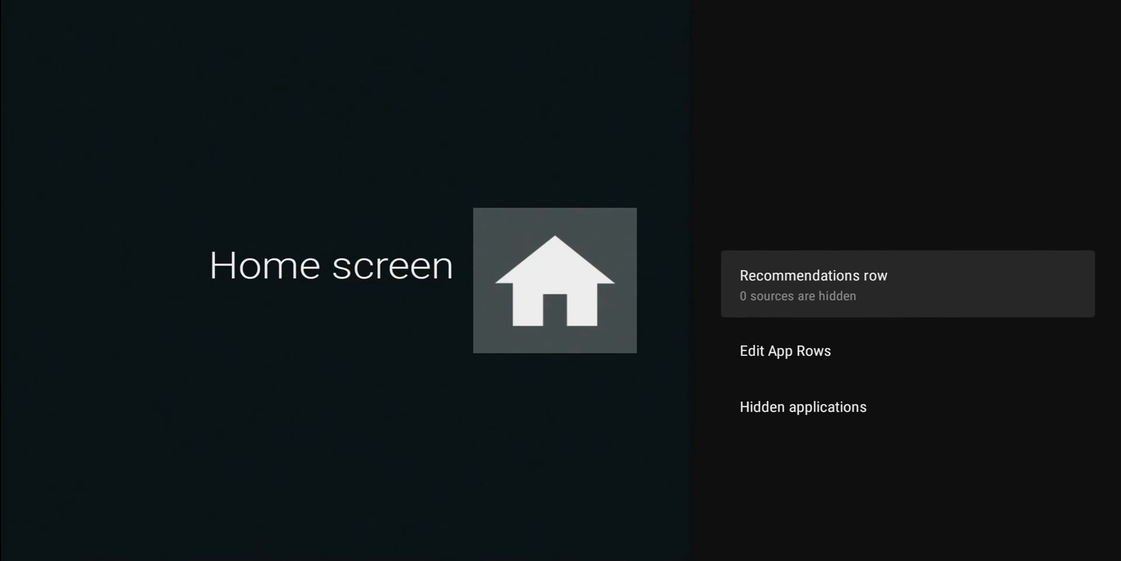
pyautogui.click(813, 275)
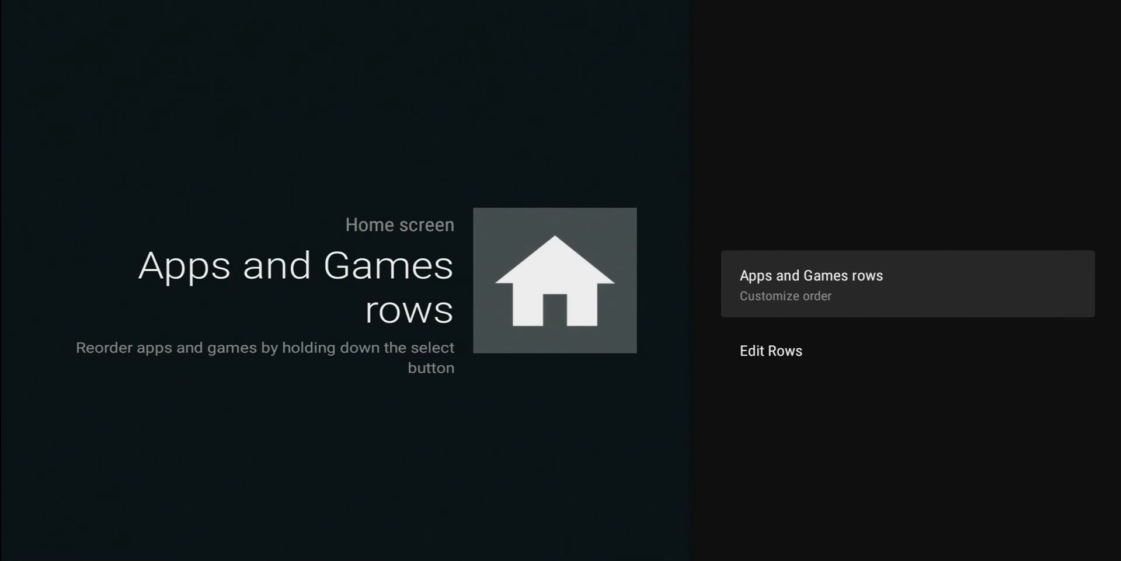
pyautogui.click(907, 284)
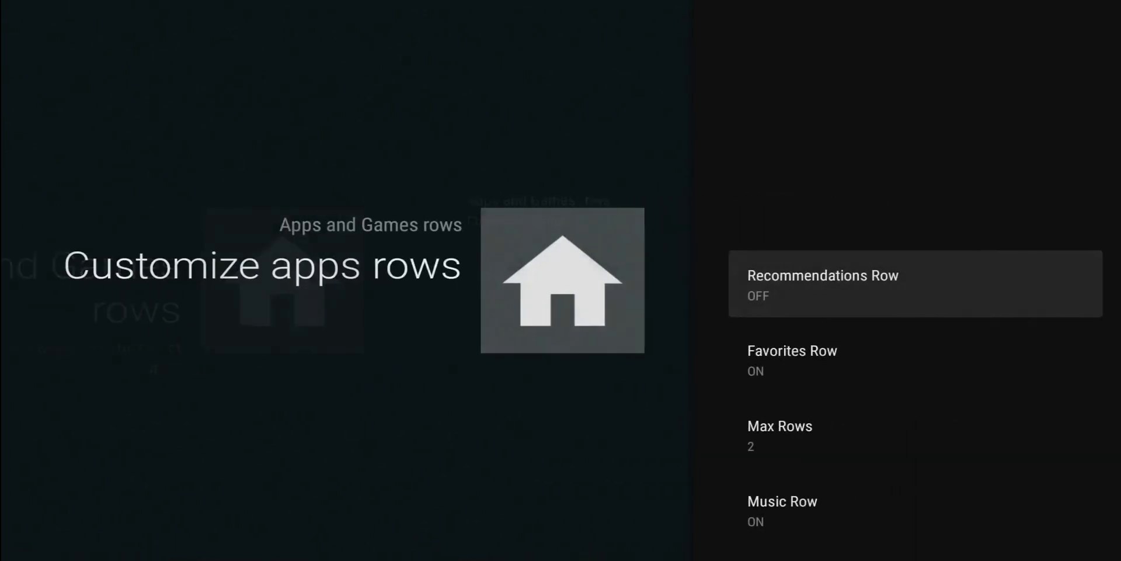
pyautogui.scroll(-3)
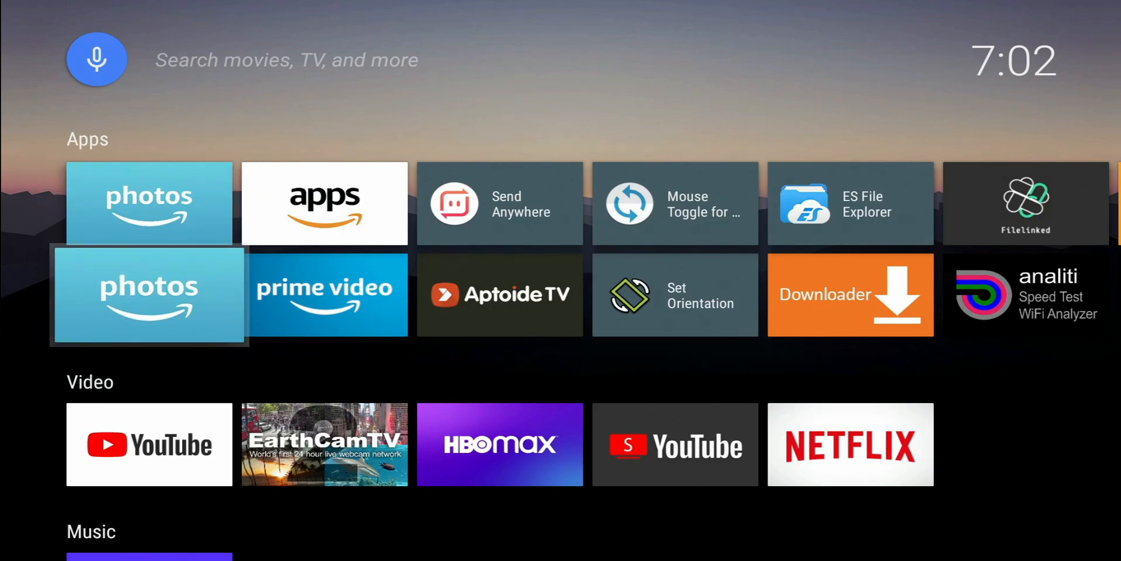
# - Reopen Launcher Settings and scroll to the Apps row Max Rows value of 2
pyautogui.scroll(-3)
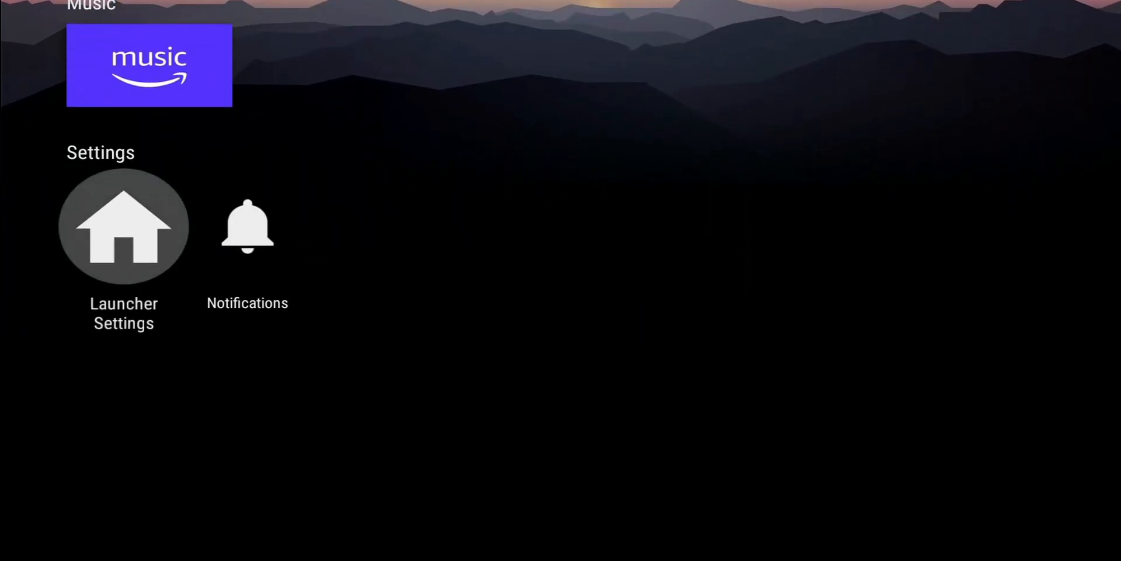
pyautogui.click(123, 225)
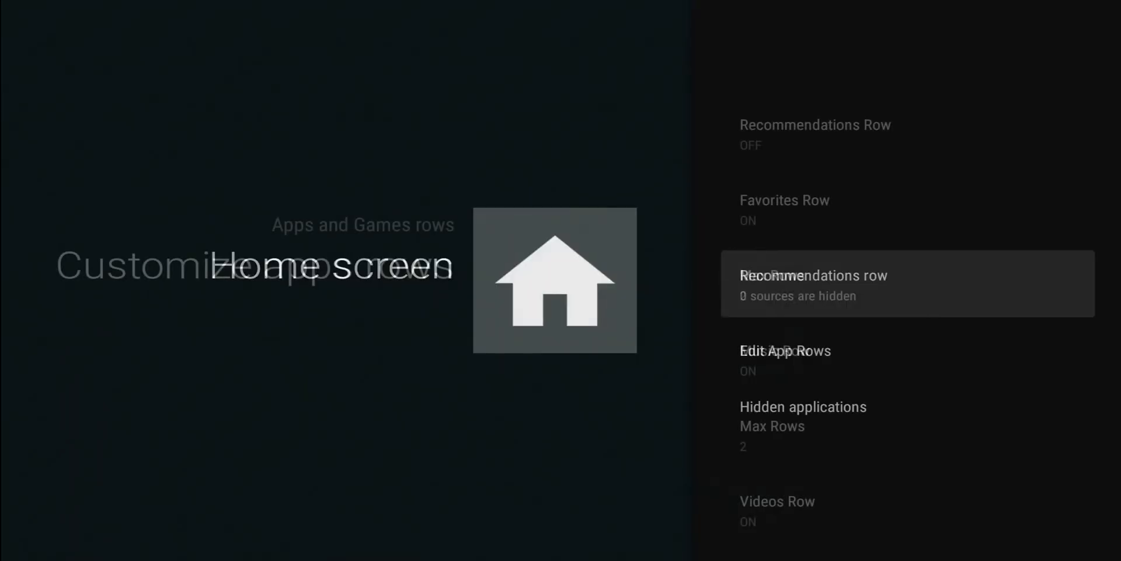
pyautogui.scroll(-3)
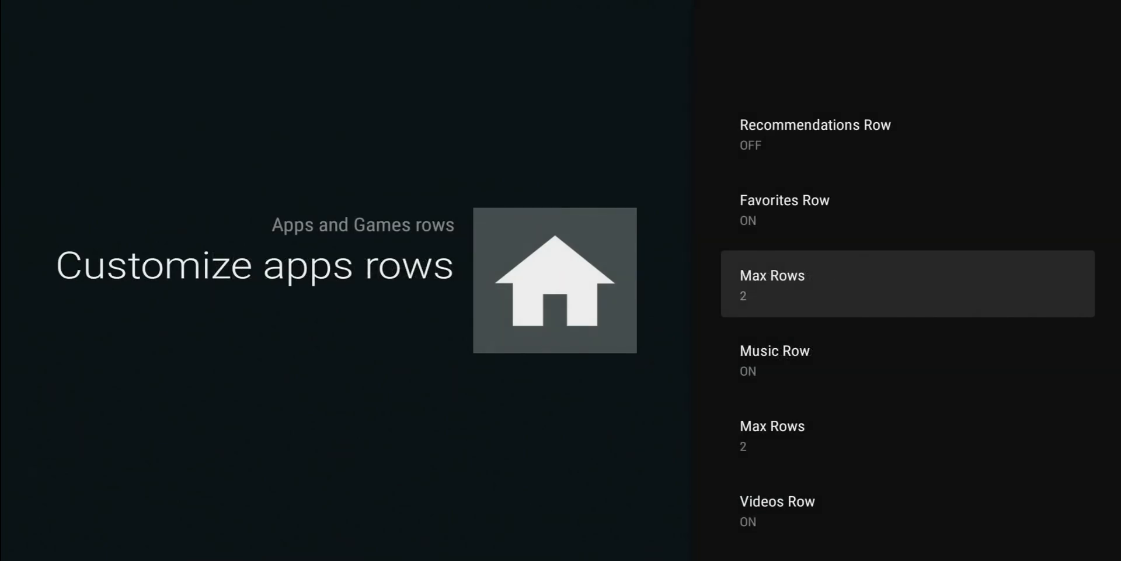
pyautogui.scroll(-3)
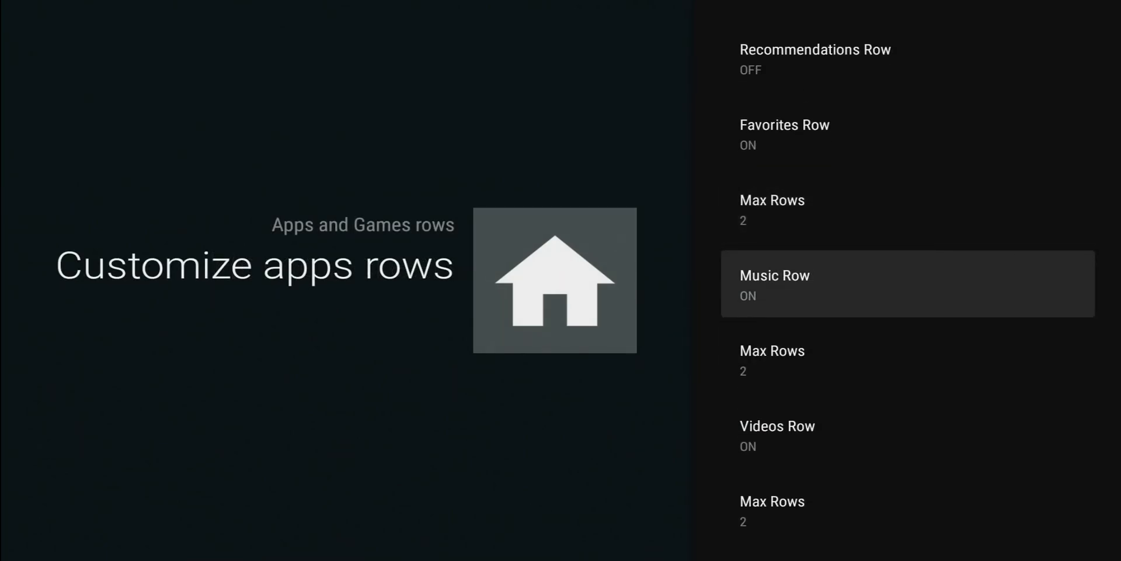
pyautogui.scroll(-3)
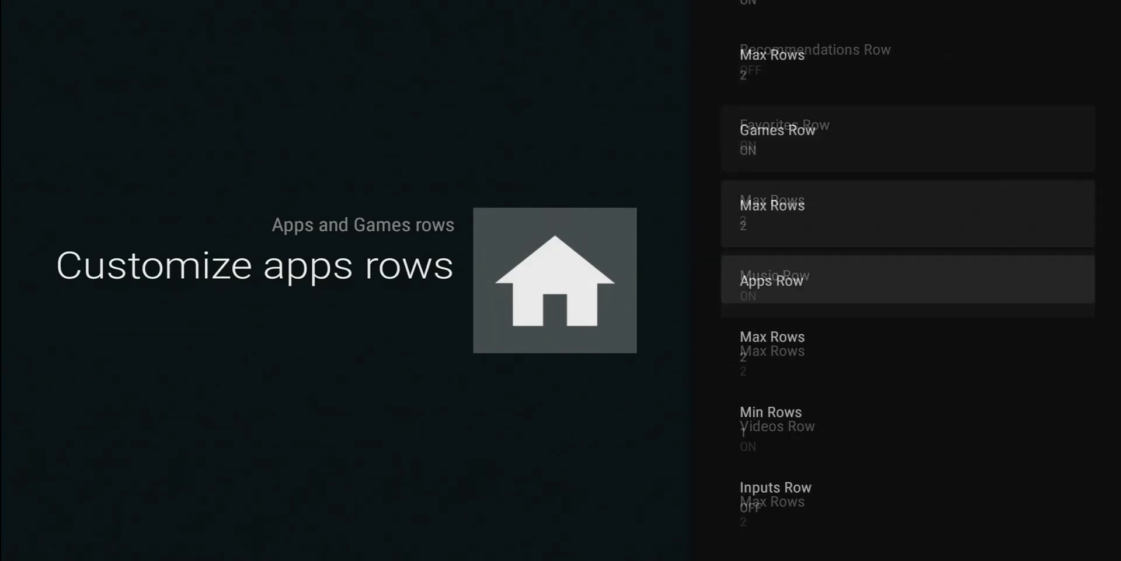
pyautogui.scroll(-3)
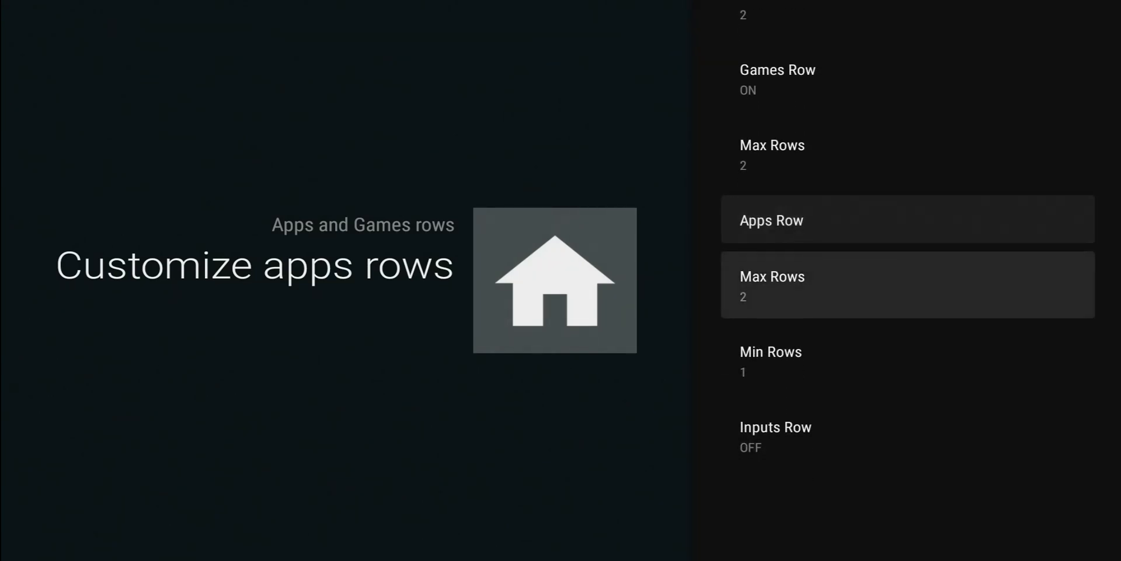
# - Change the Apps row Max Rows from 2 to 1 and confirm with Next
pyautogui.click(906, 284)
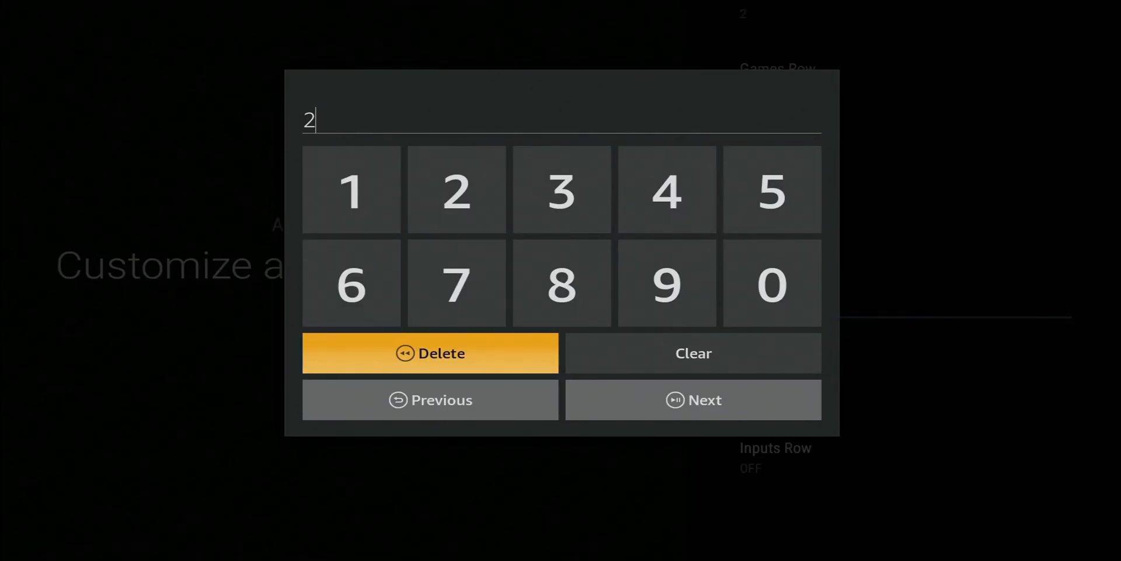
pyautogui.click(430, 353)
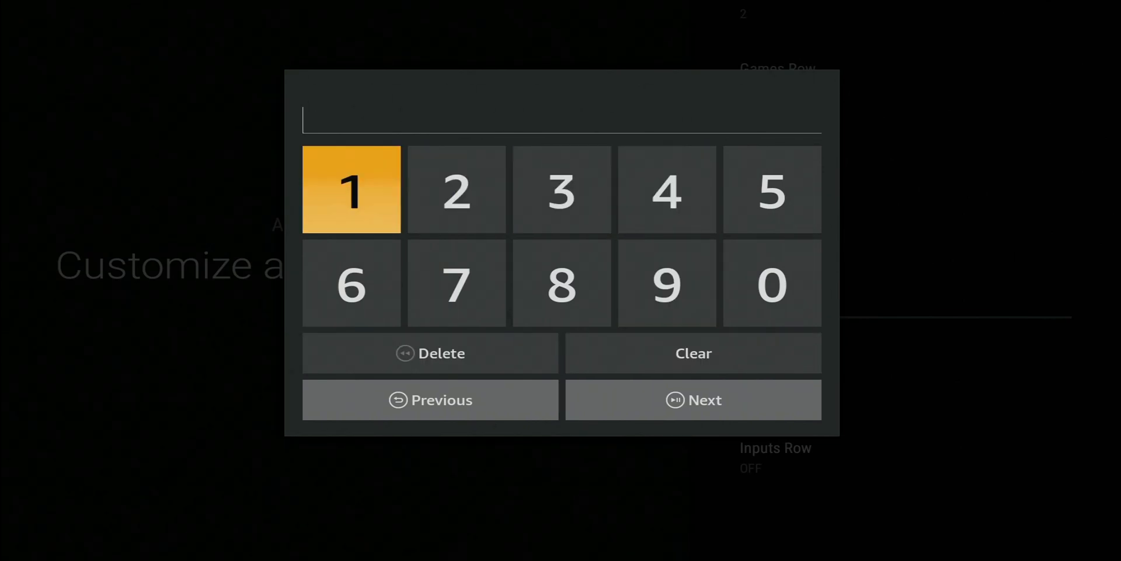
pyautogui.click(351, 188)
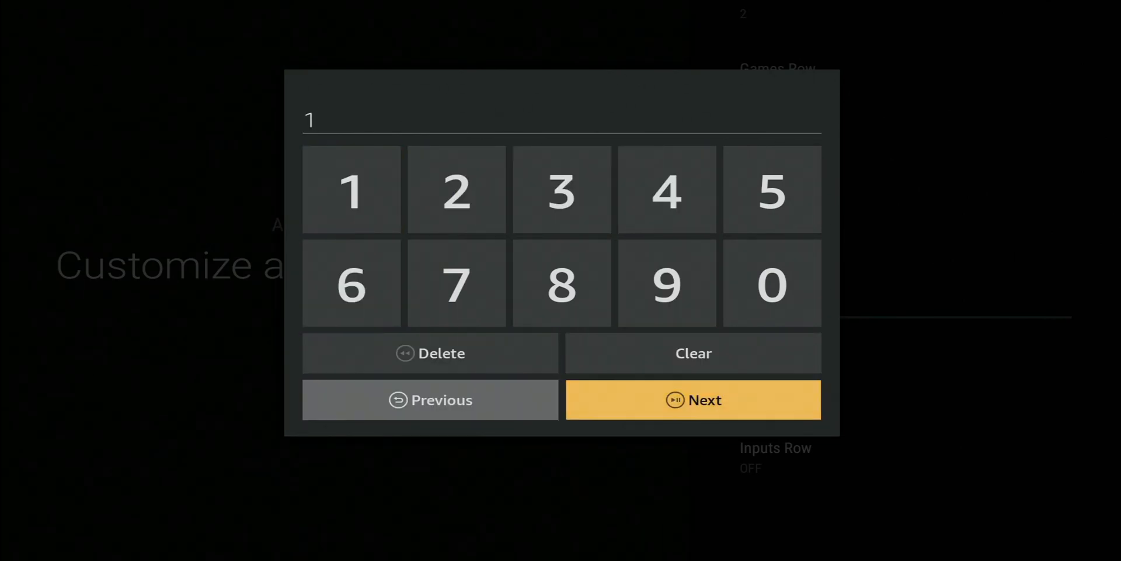
pyautogui.click(691, 398)
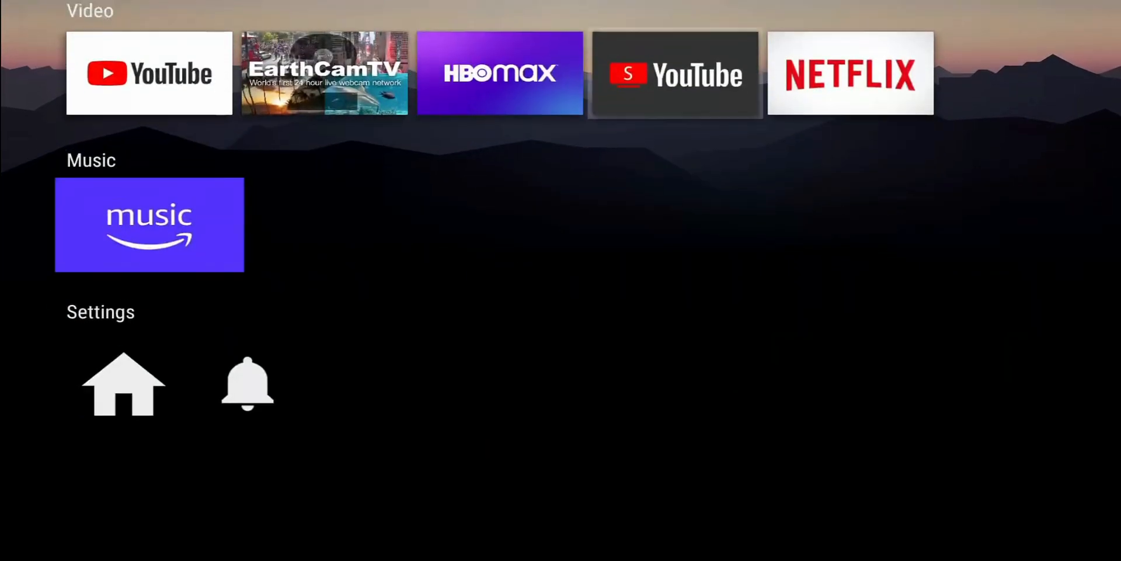
# - Check the single Apps row, then view Launcher Settings' Hidden applications list
pyautogui.scroll(3)
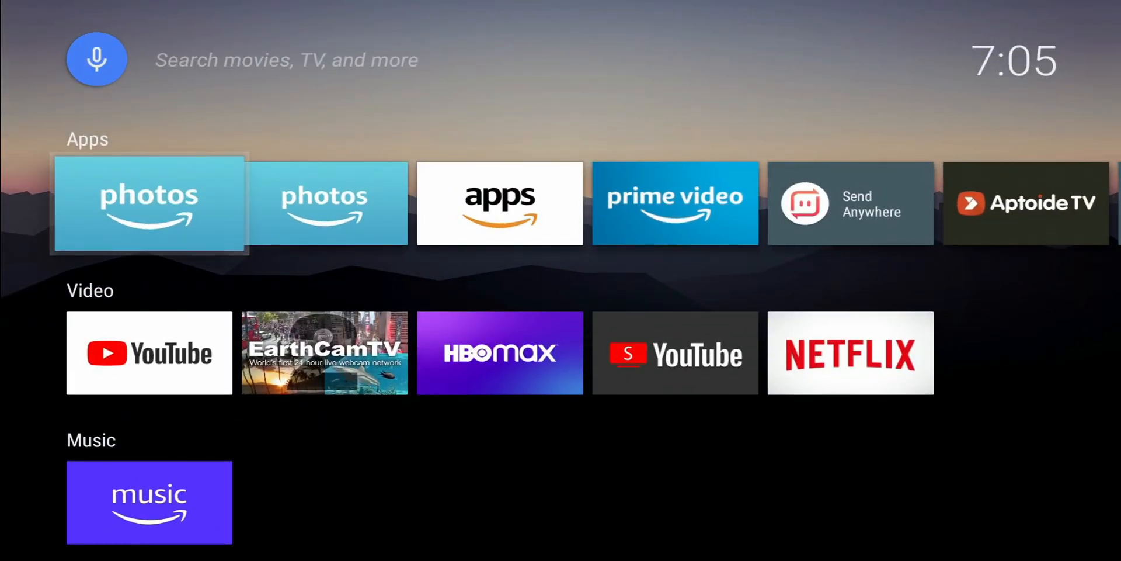
pyautogui.click(499, 203)
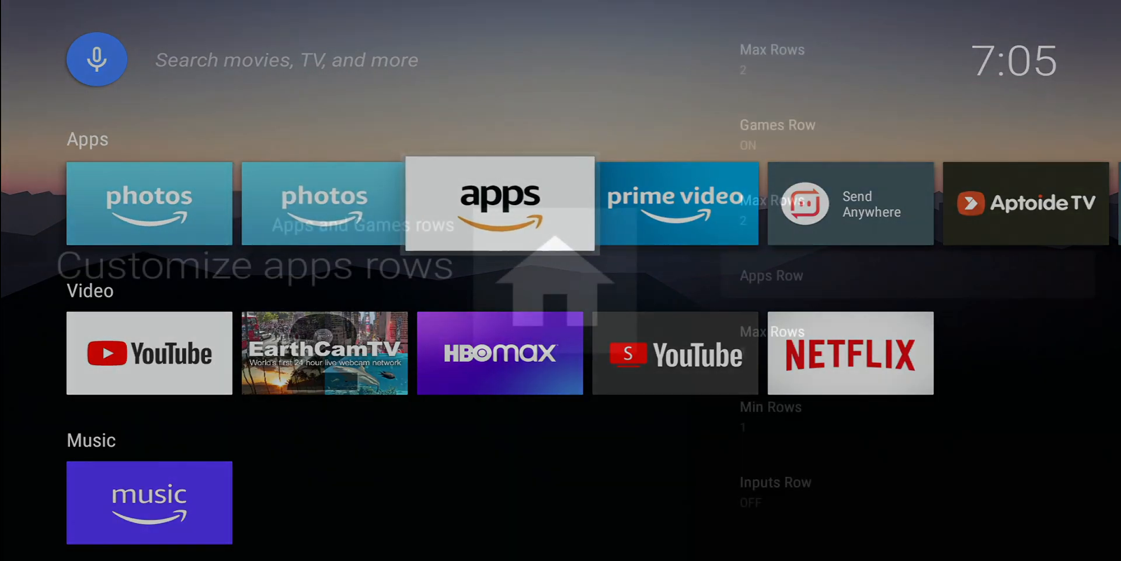
pyautogui.click(500, 202)
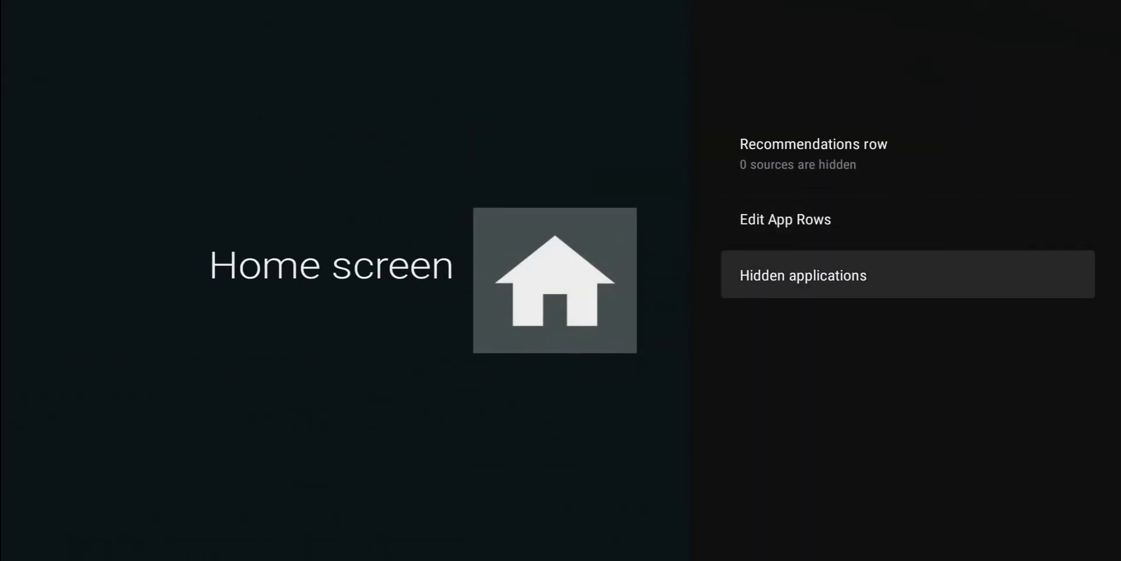
pyautogui.click(803, 275)
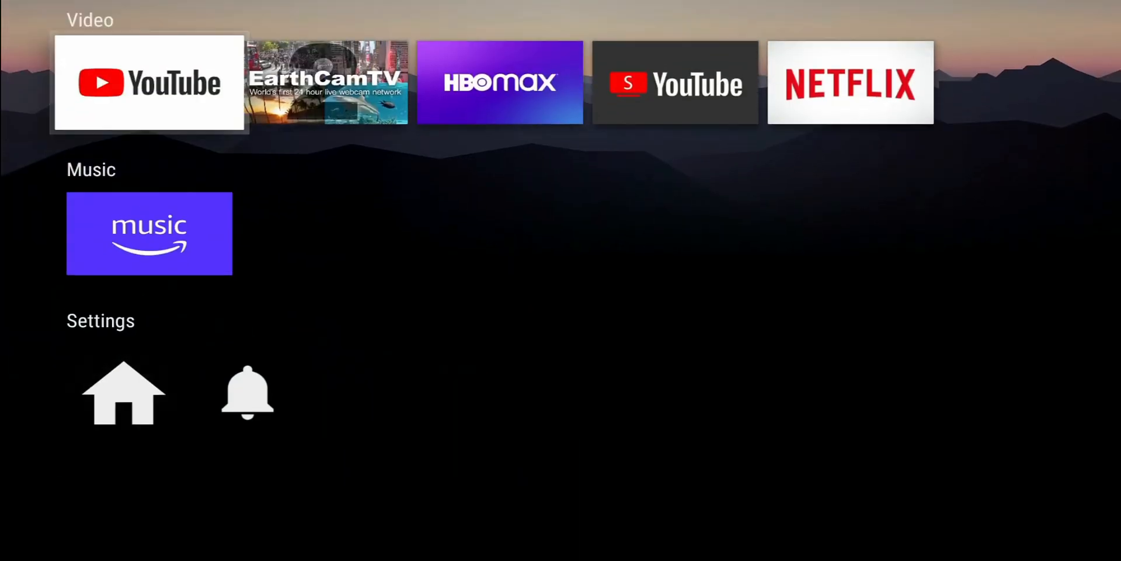
# - Restart into Leanback and scroll to the Settings row gear to open system Settings
pyautogui.scroll(3)
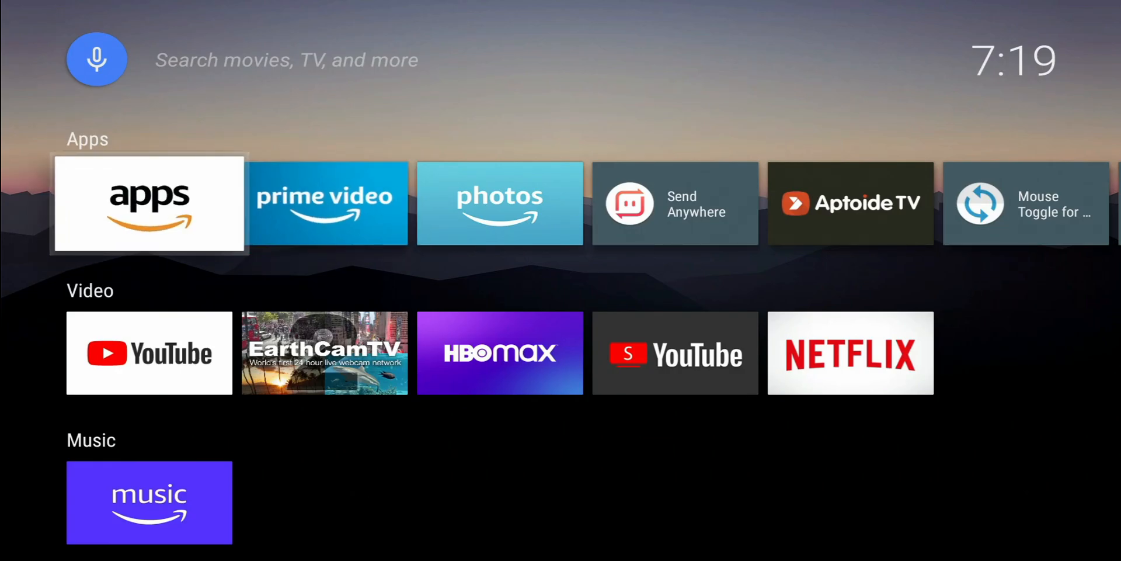
pyautogui.click(148, 204)
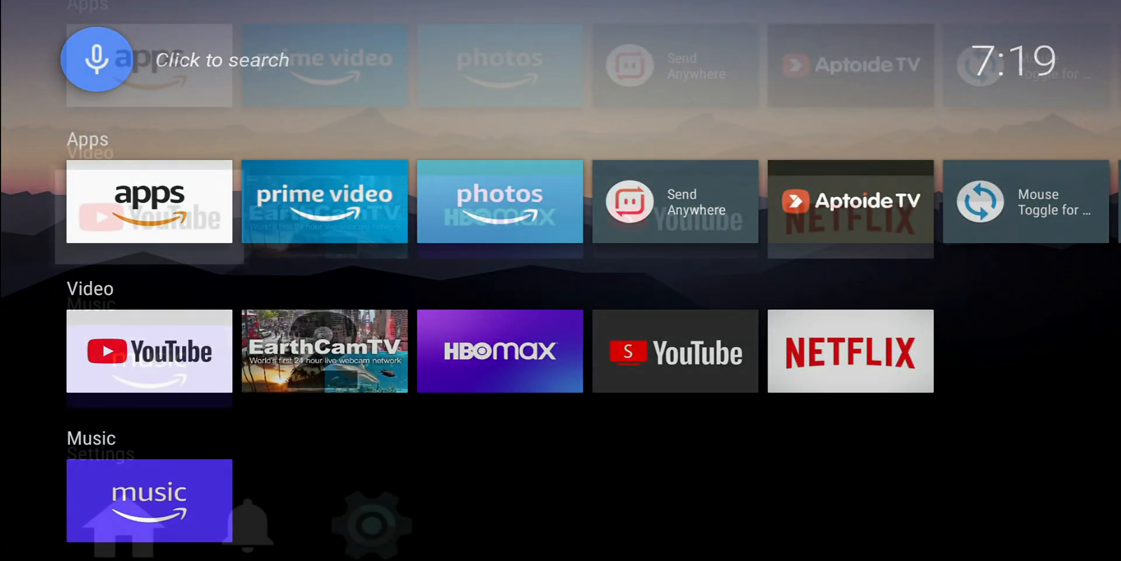
pyautogui.scroll(-3)
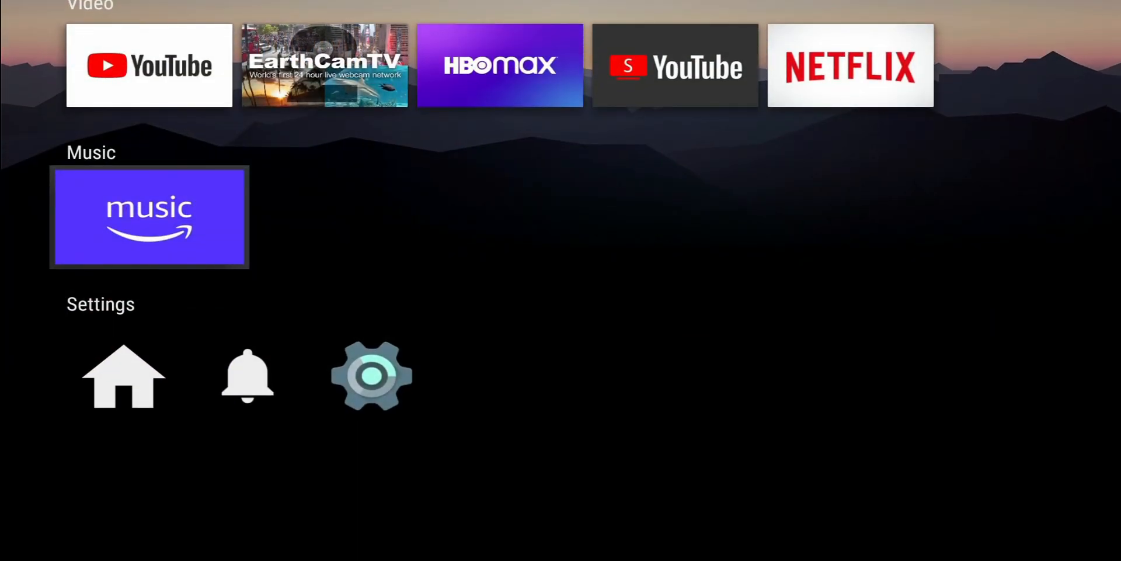
pyautogui.scroll(3)
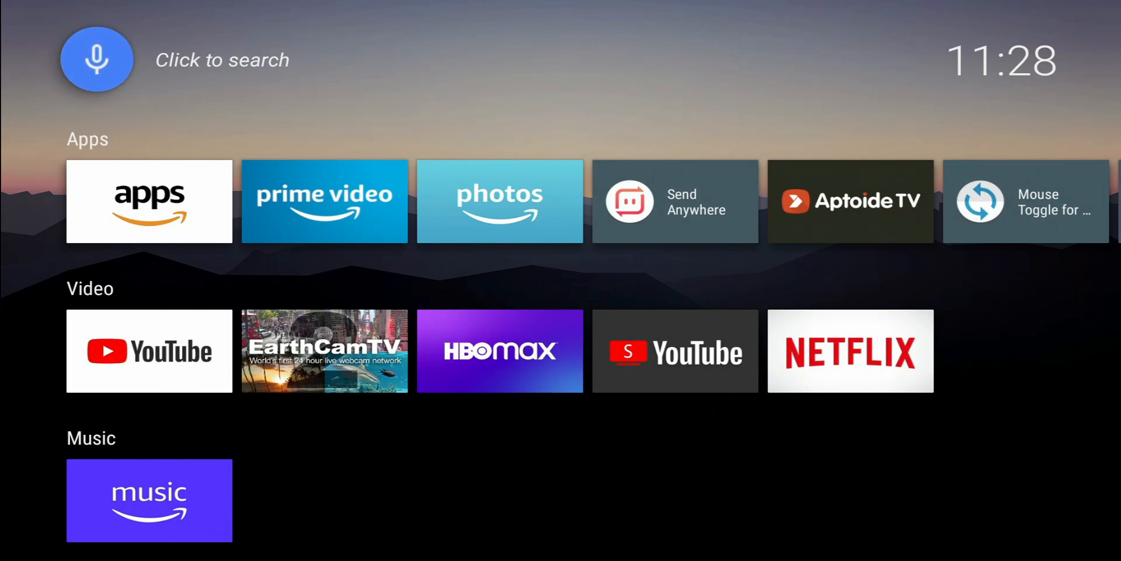
pyautogui.scroll(-3)
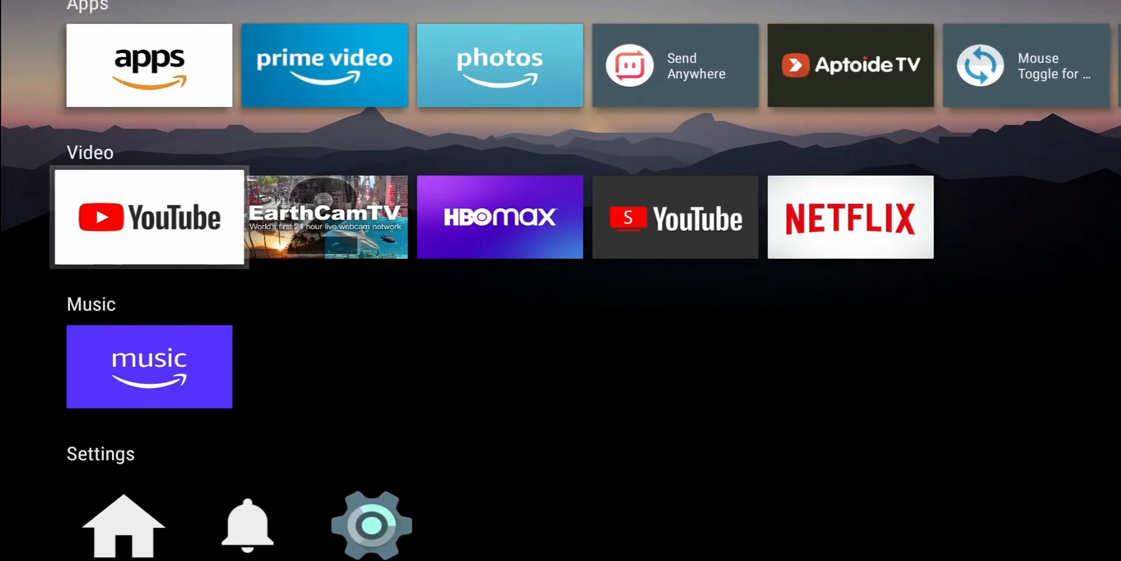
pyautogui.scroll(-3)
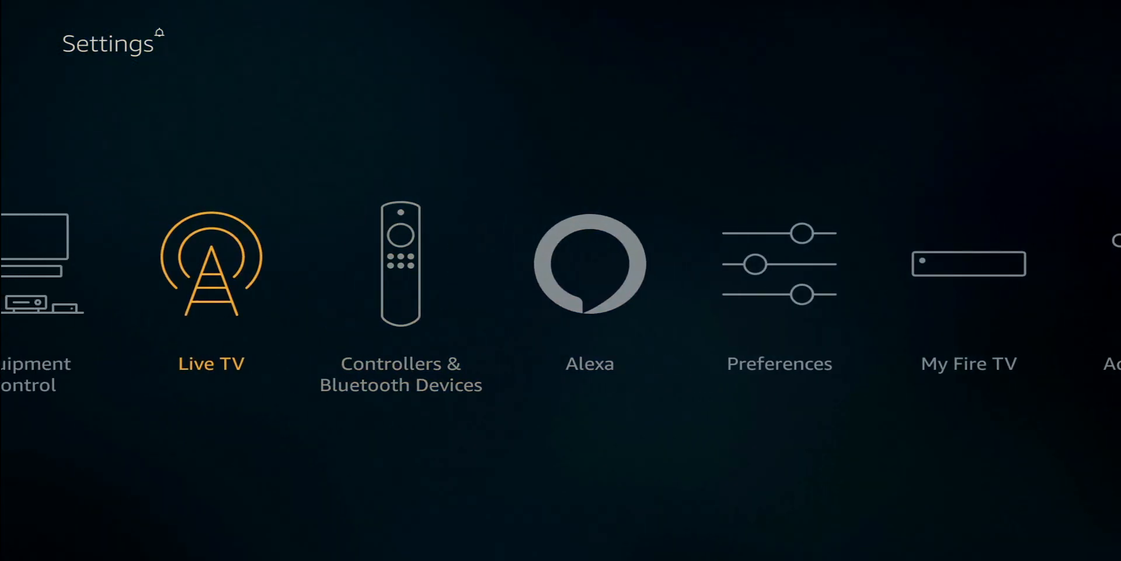
# - Turn ADB debugging on and toggle Apps from Unknown Sources in Developer Options
pyautogui.hscroll(3)
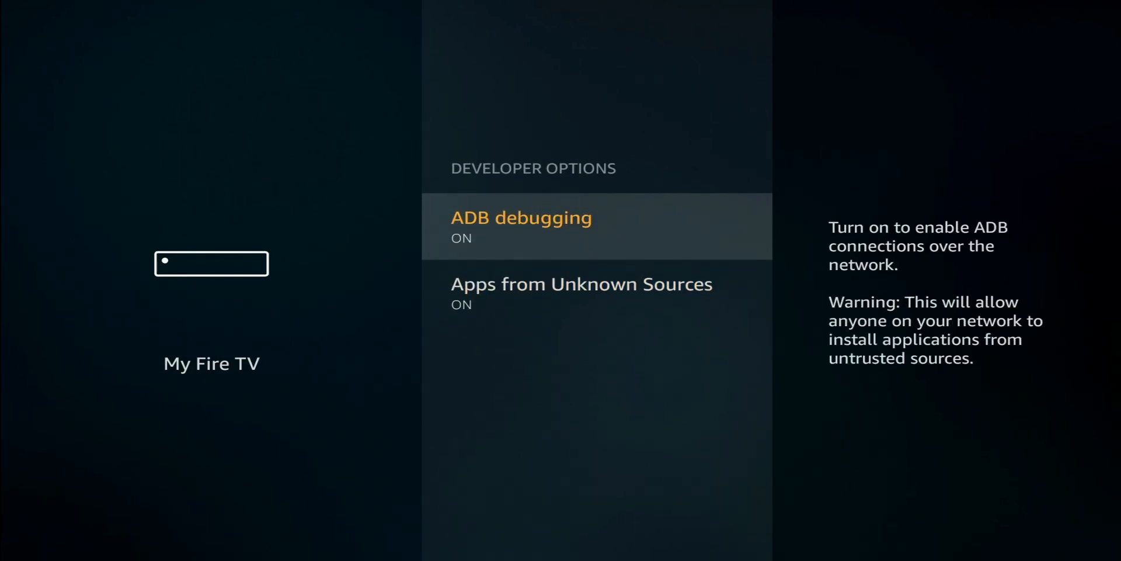
pyautogui.click(596, 225)
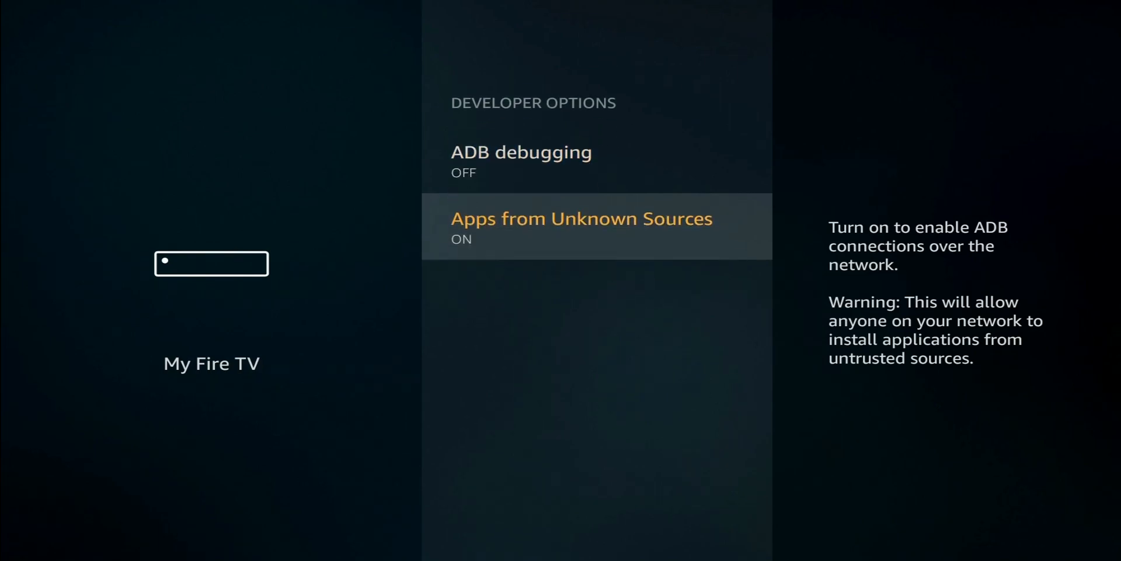
pyautogui.click(581, 226)
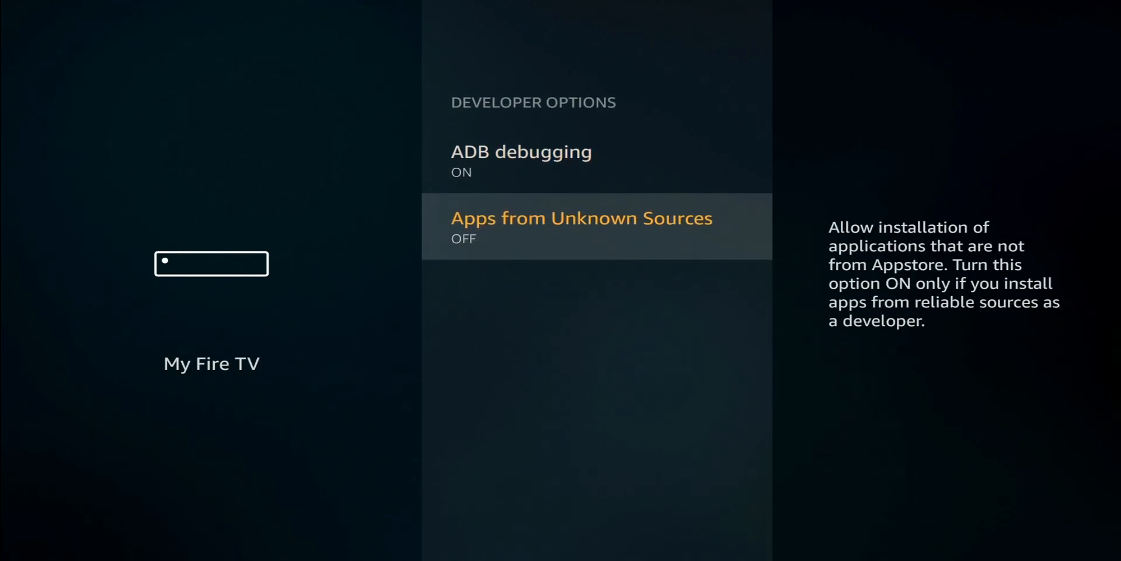
pyautogui.click(581, 225)
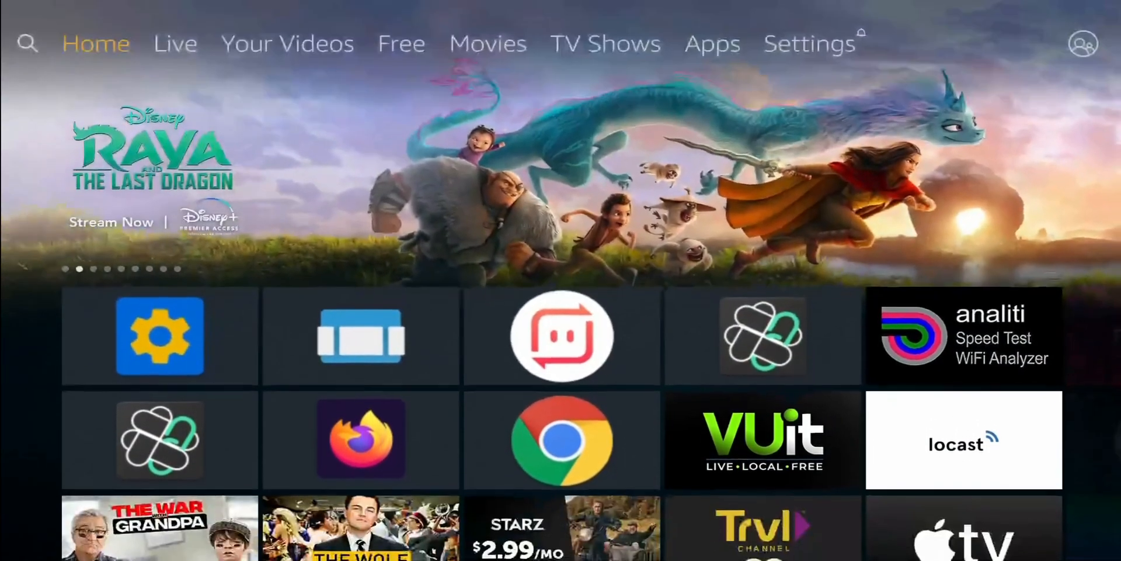
# - Search for 'downloader' and launch the Downloader app
pyautogui.click(27, 42)
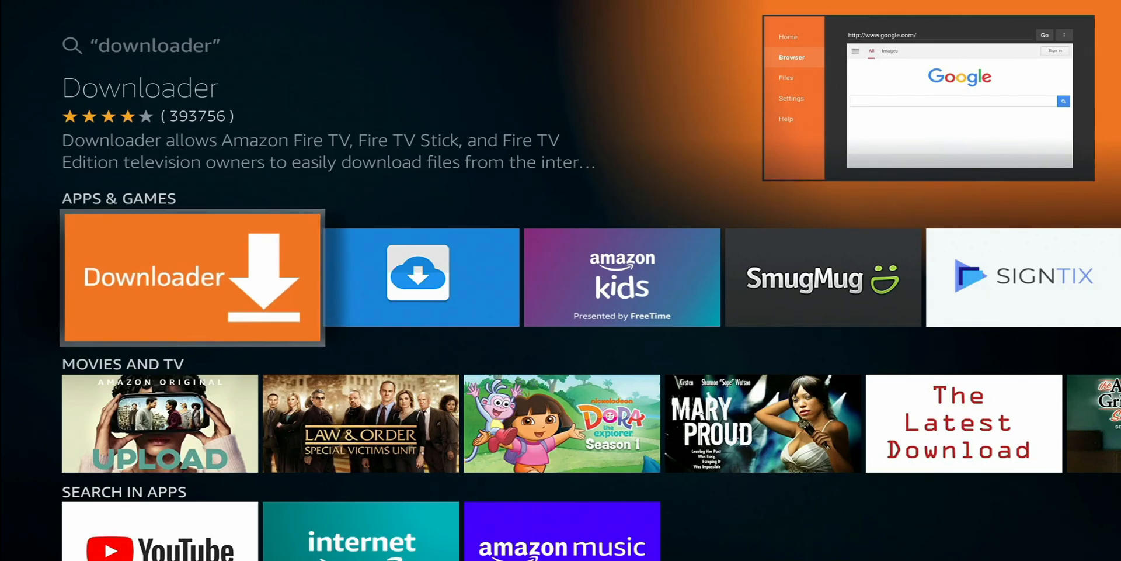
pyautogui.click(192, 277)
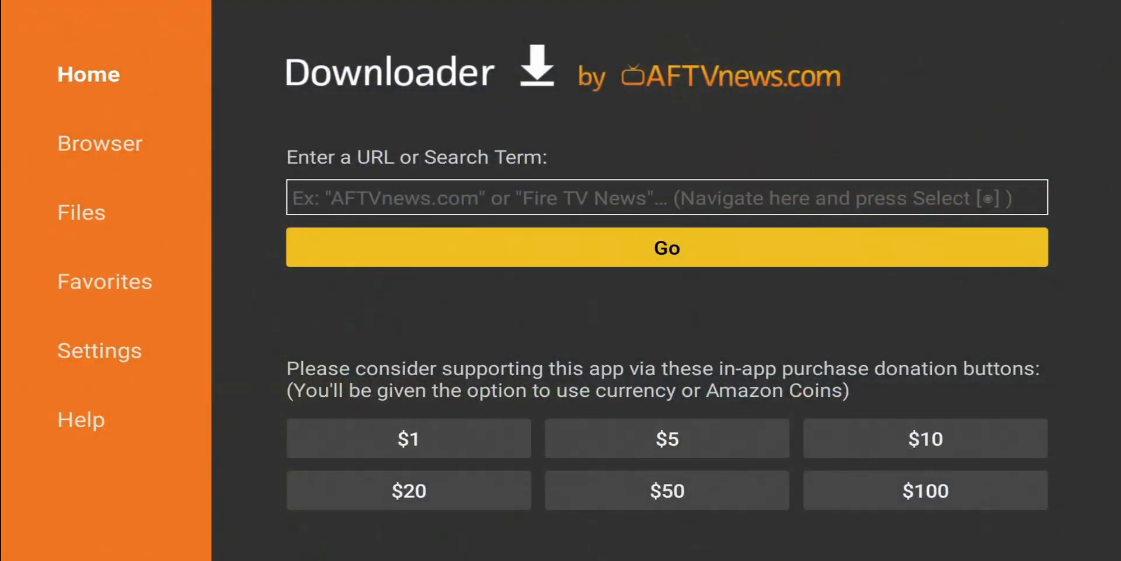
pyautogui.click(666, 197)
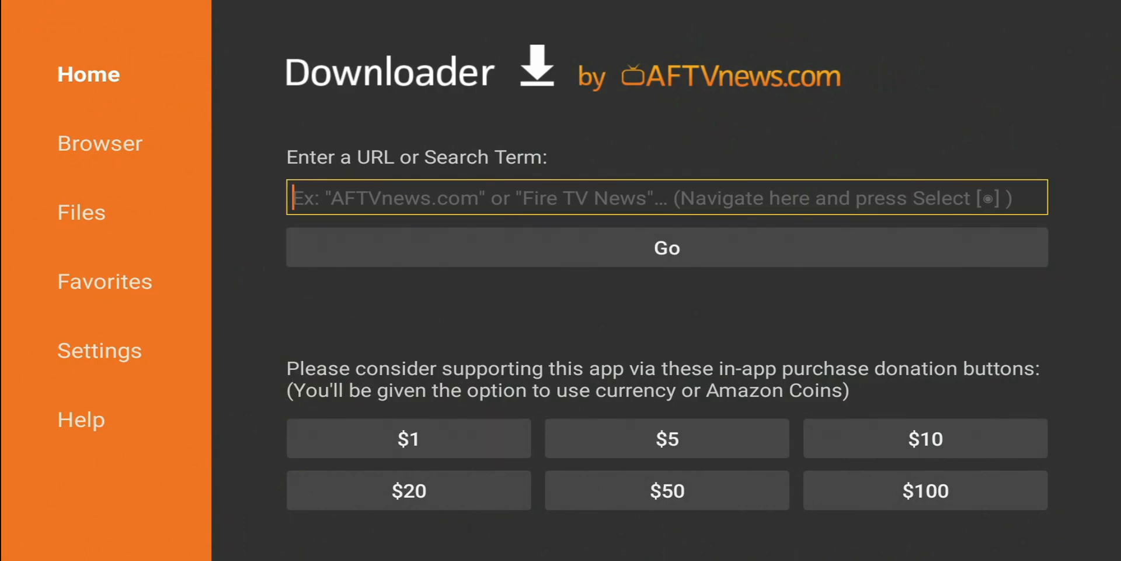
pyautogui.write('http://get.filelinked.com')
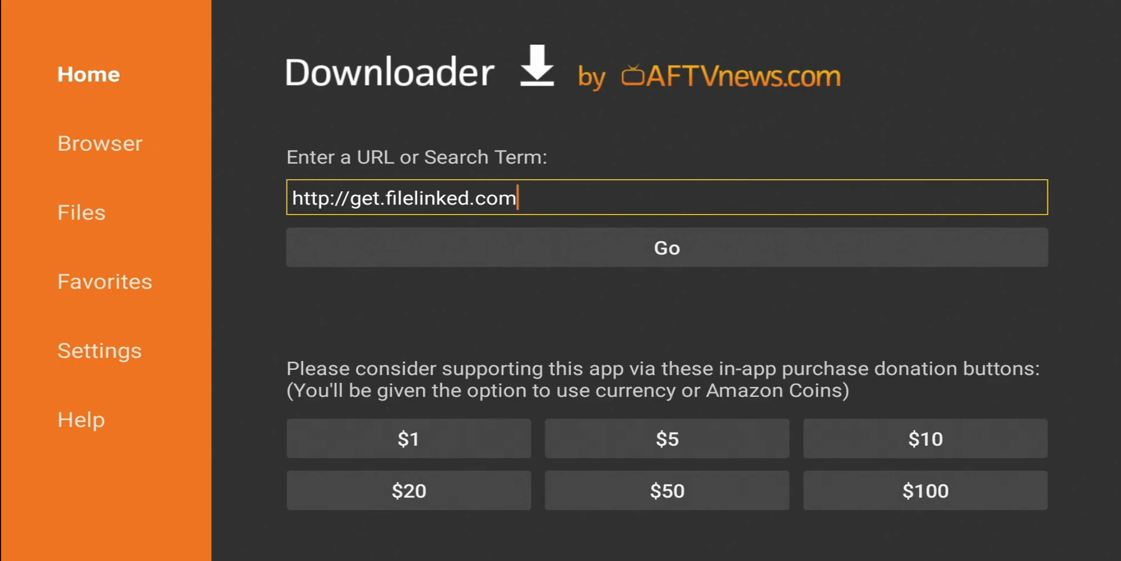
pyautogui.click(665, 248)
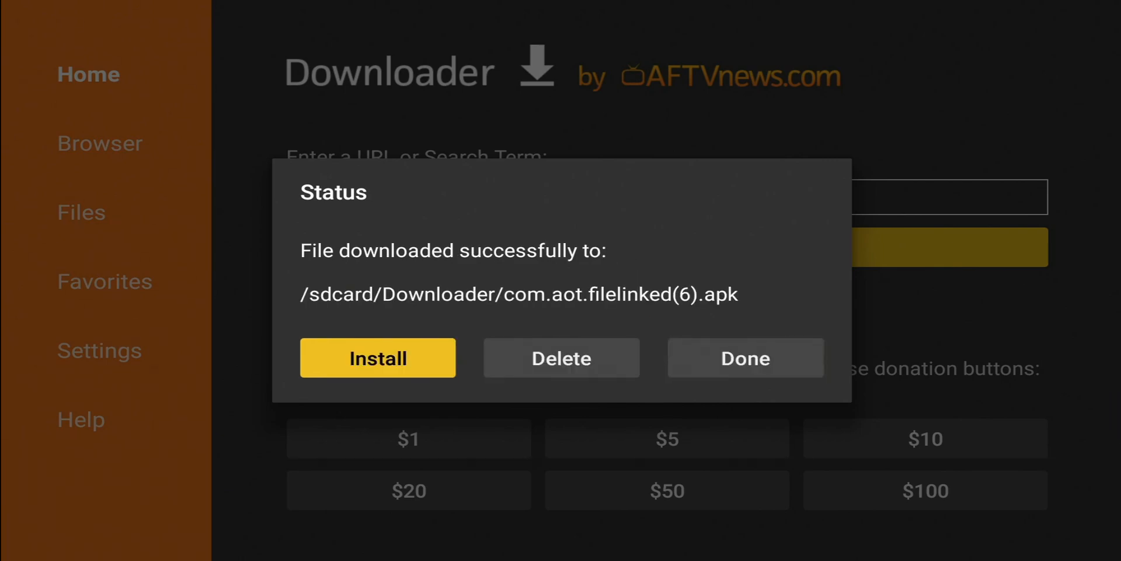
pyautogui.click(378, 357)
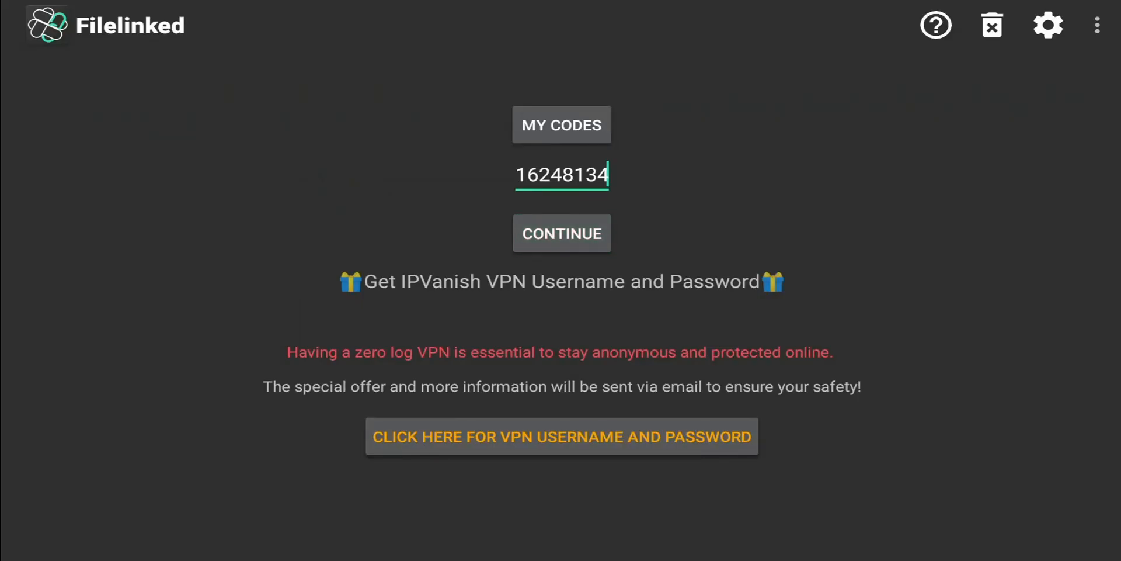
# - Enter store code 16248134 in FileLinked, continue, and dismiss the welcome popup
pyautogui.click(562, 175)
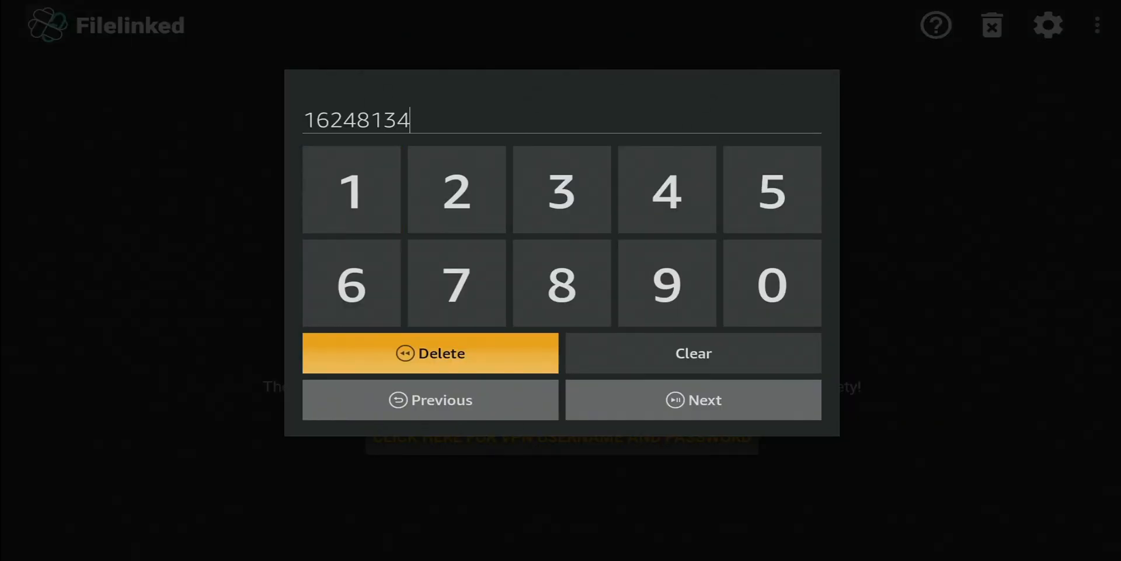
pyautogui.click(692, 399)
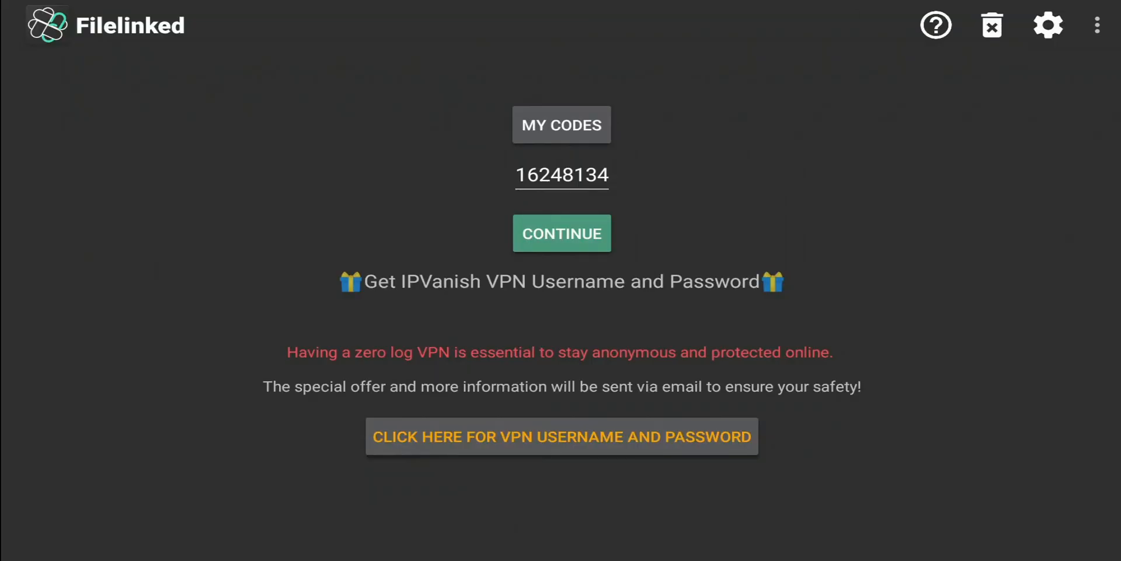
pyautogui.click(561, 233)
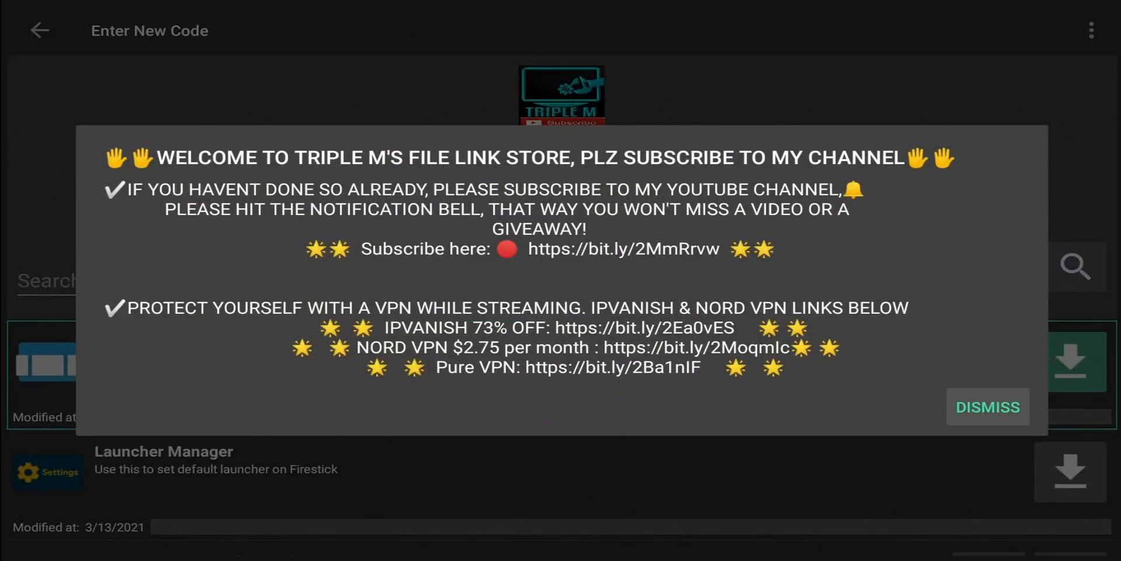
pyautogui.click(987, 407)
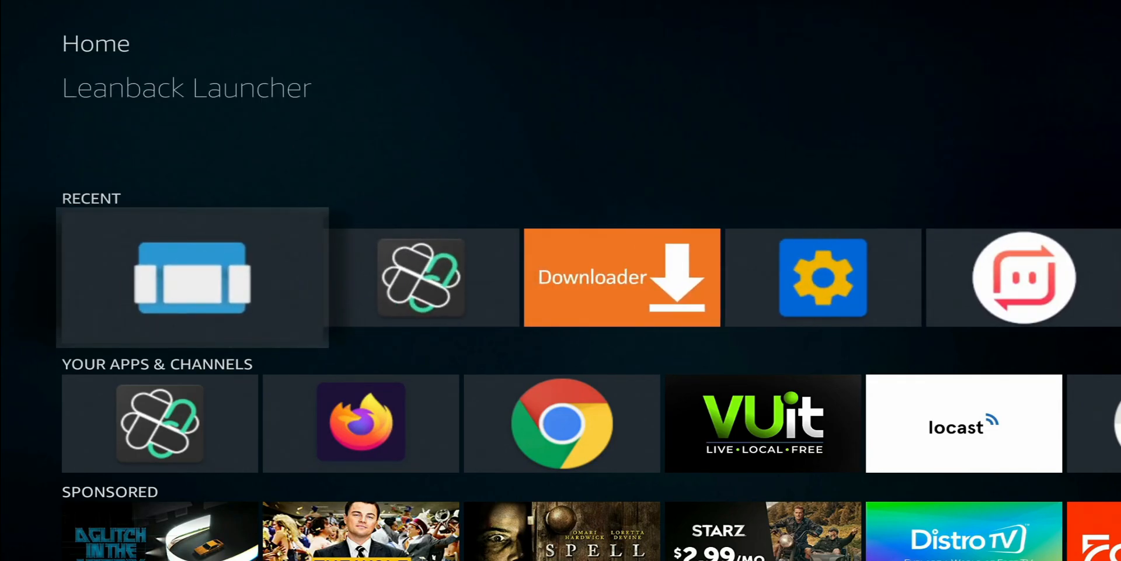
# - Open Launcher Manager from the Recent row and choose DISABLE STOCK LAUNCHER
pyautogui.hscroll(3)
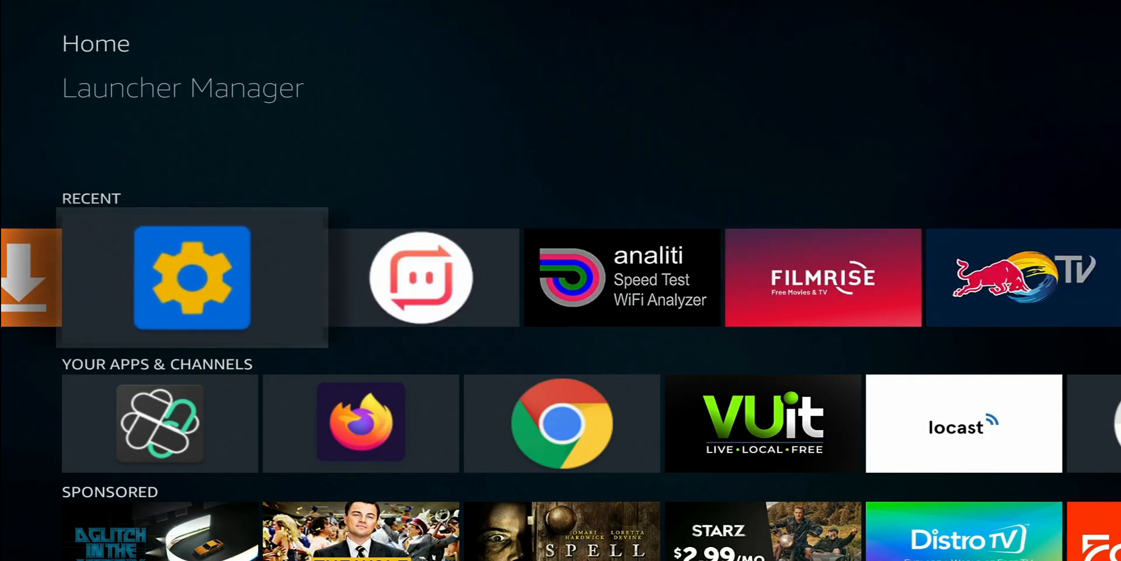
pyautogui.click(191, 278)
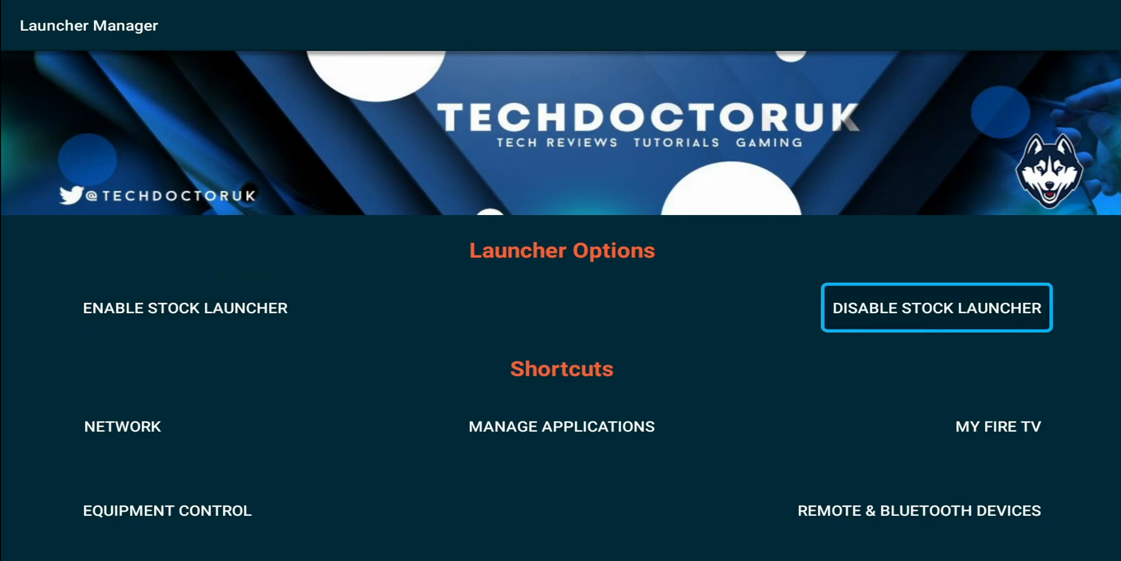
pyautogui.click(936, 308)
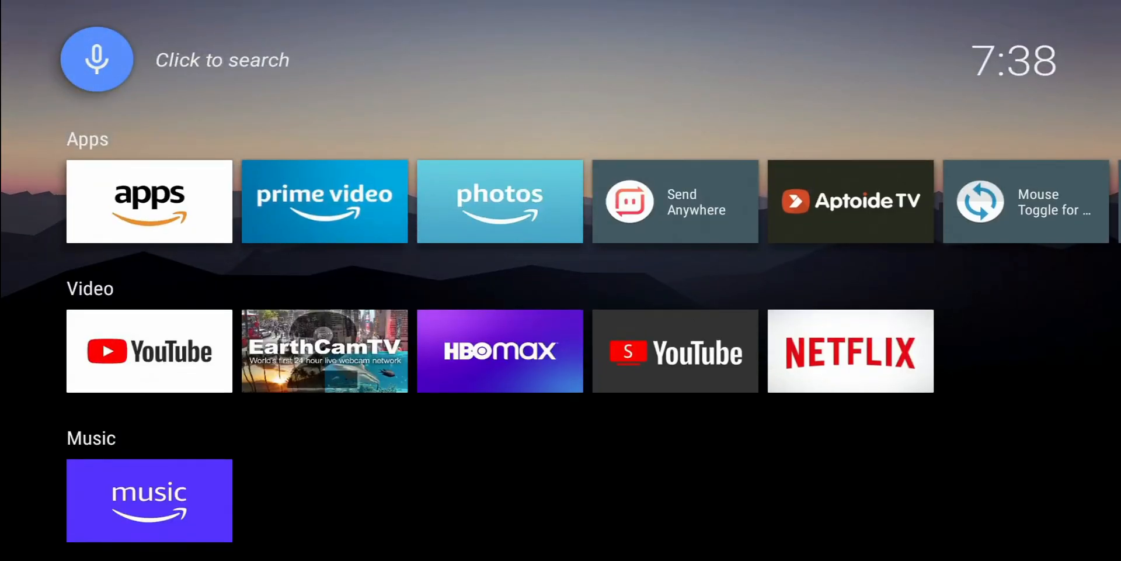
pyautogui.scroll(-3)
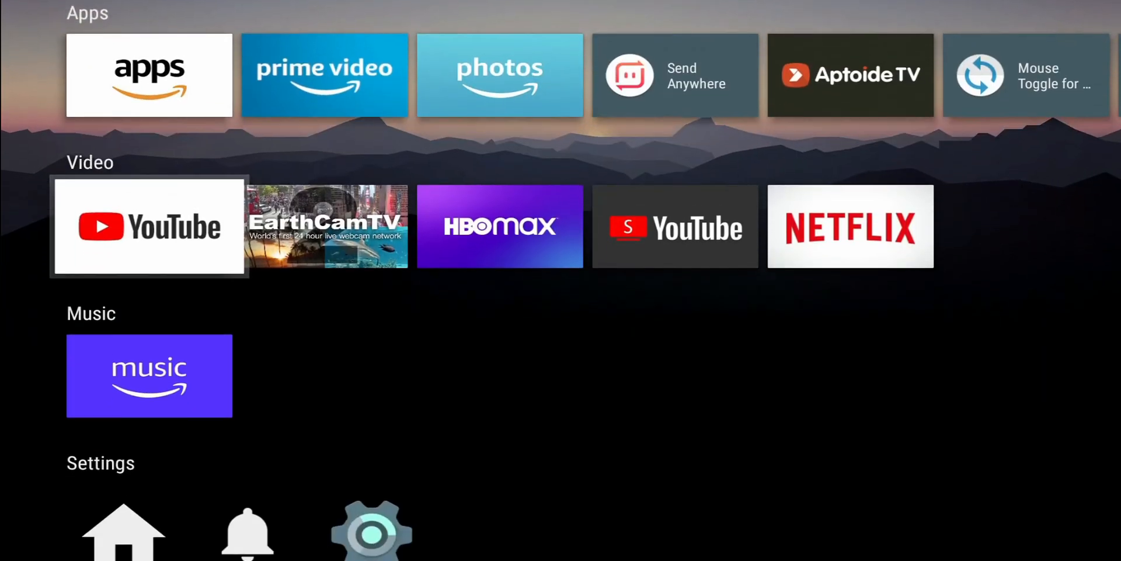
pyautogui.scroll(3)
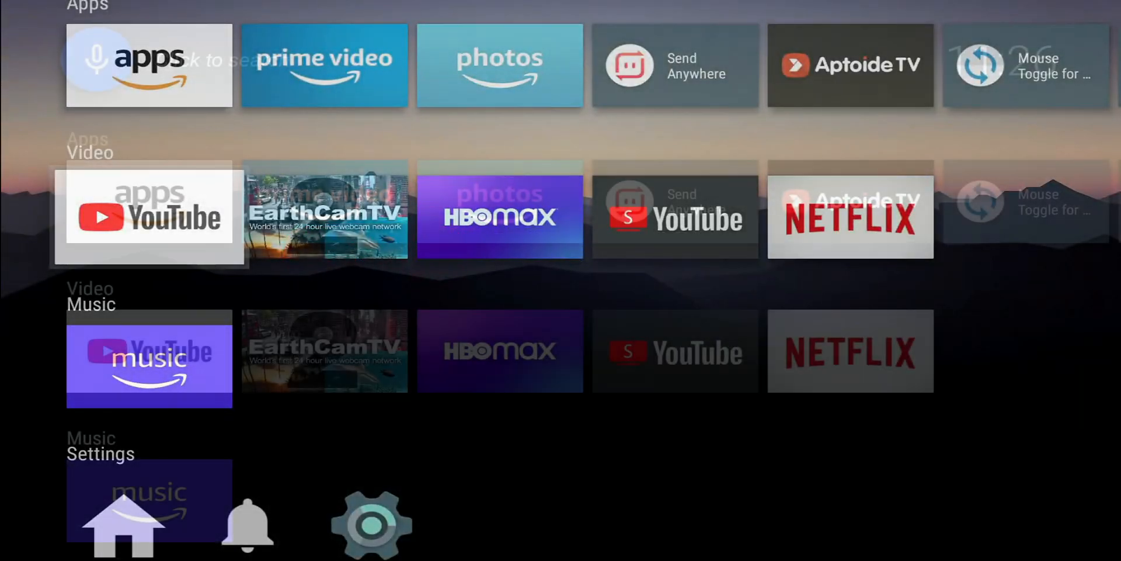
pyautogui.scroll(3)
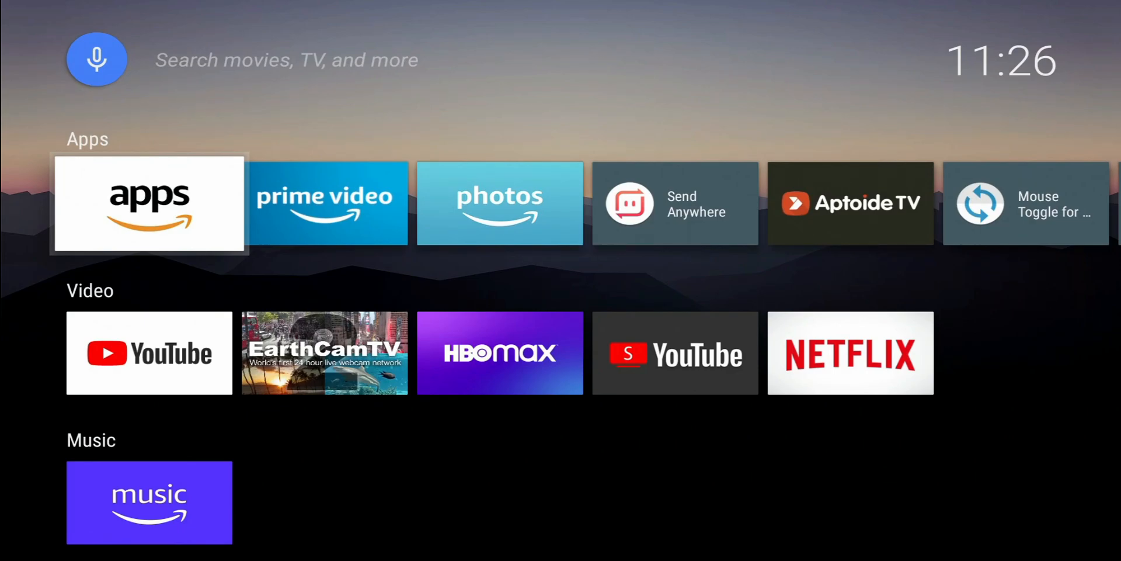
pyautogui.scroll(-3)
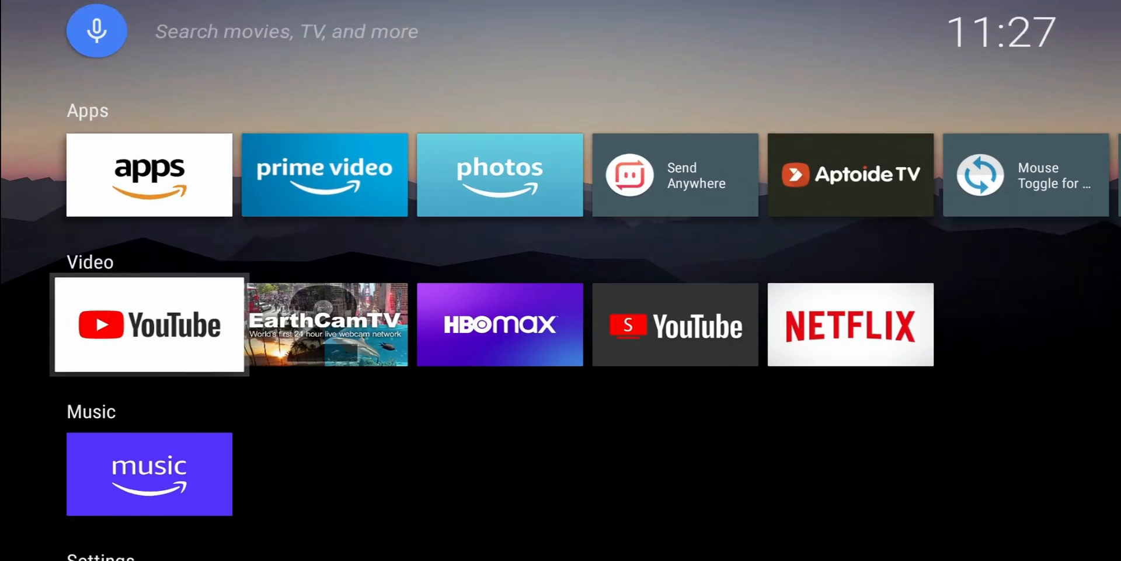
pyautogui.hscroll(3)
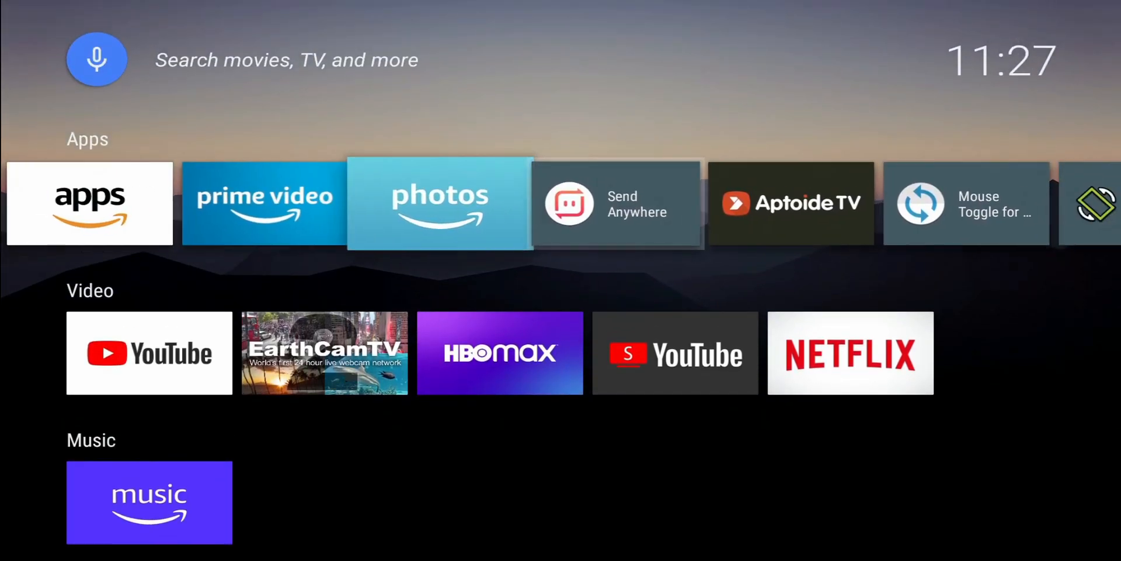
pyautogui.hscroll(3)
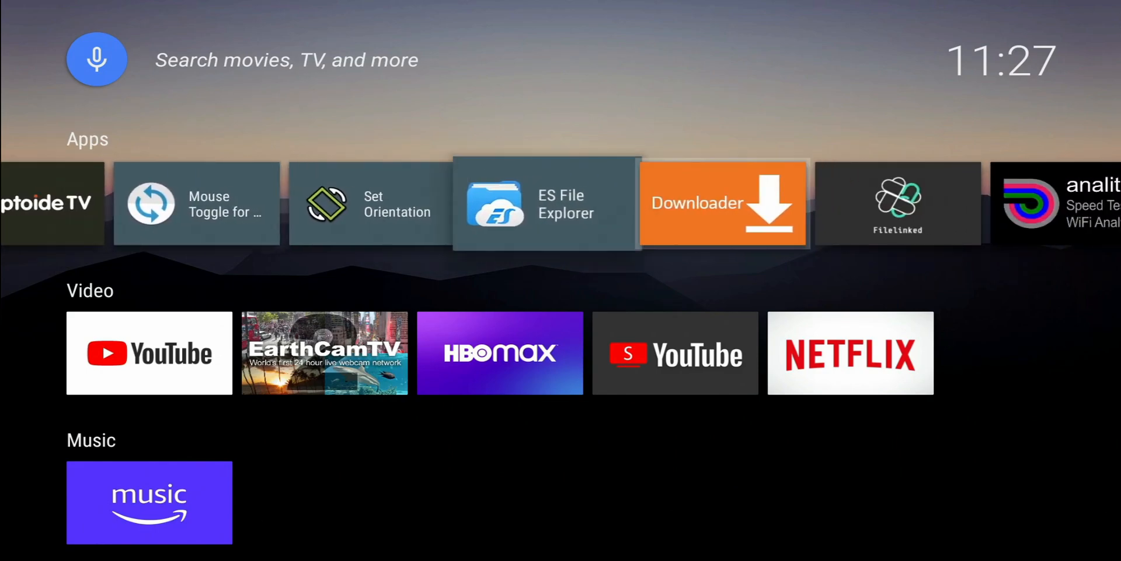
pyautogui.scroll(-3)
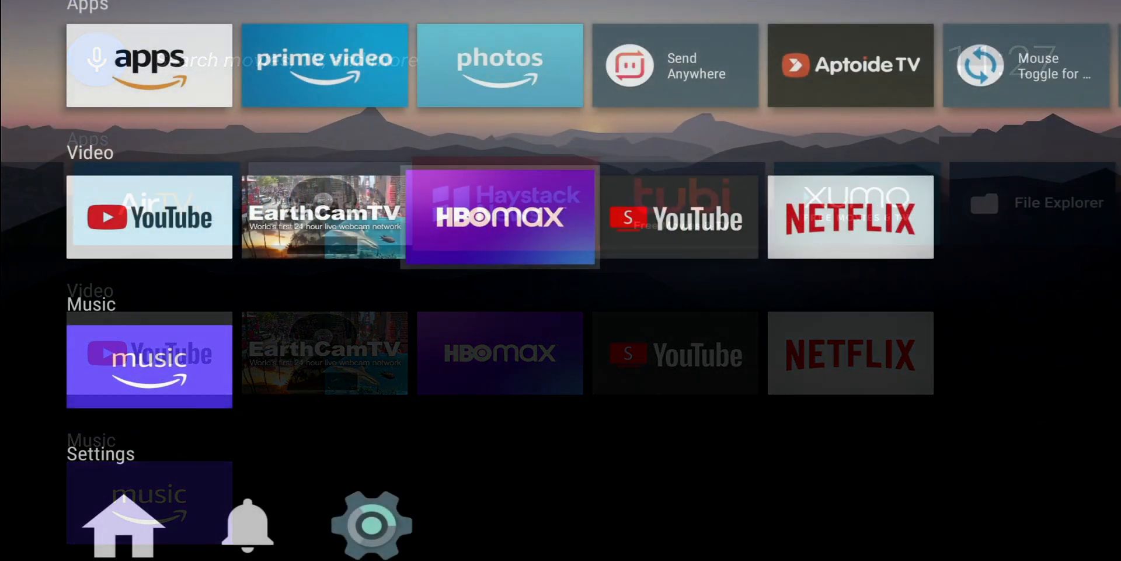
pyautogui.scroll(3)
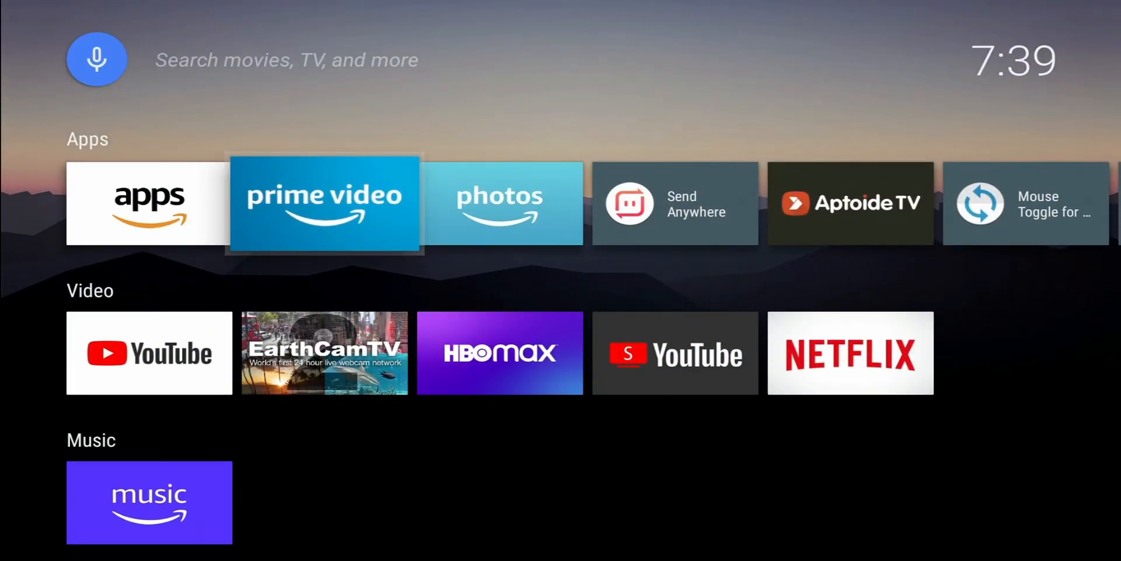